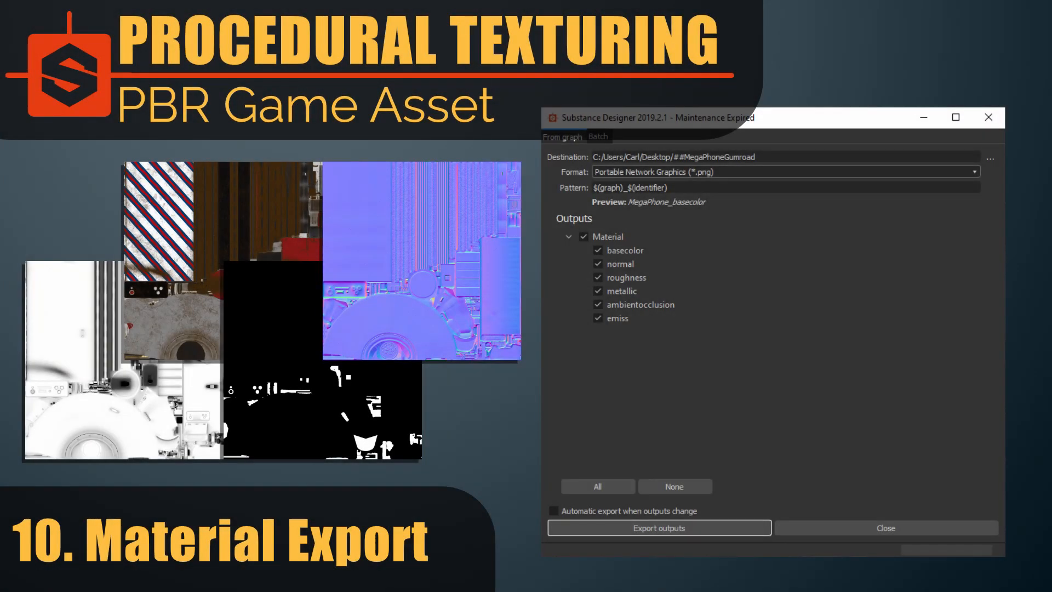
Step: Show the MegaPhone basecolor output map in the 2D View
{"action": "left_click", "coordinate": [885, 528]}
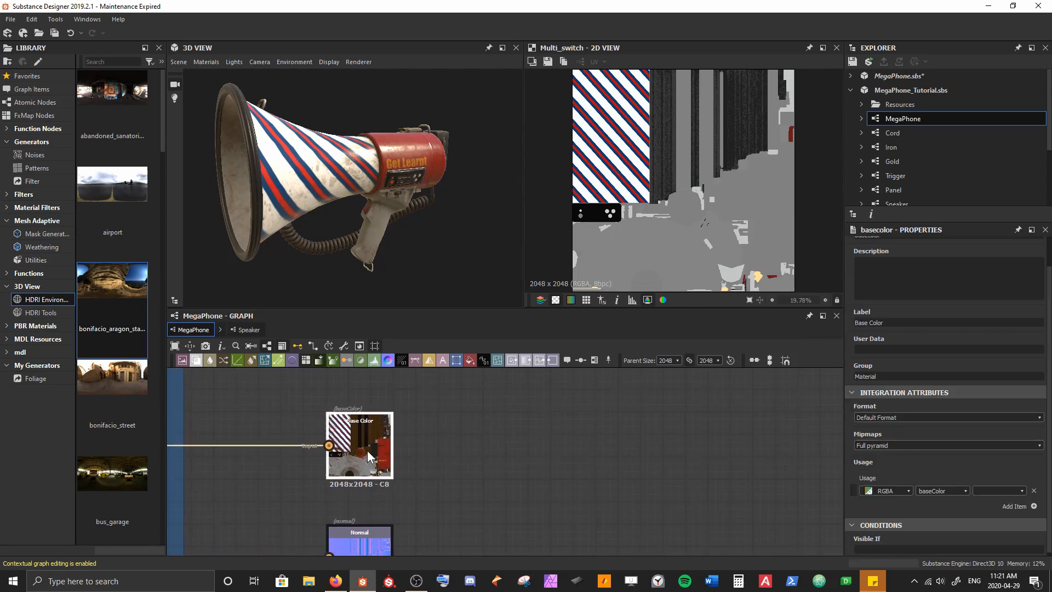
{"action": "left_click", "coordinate": [360, 446]}
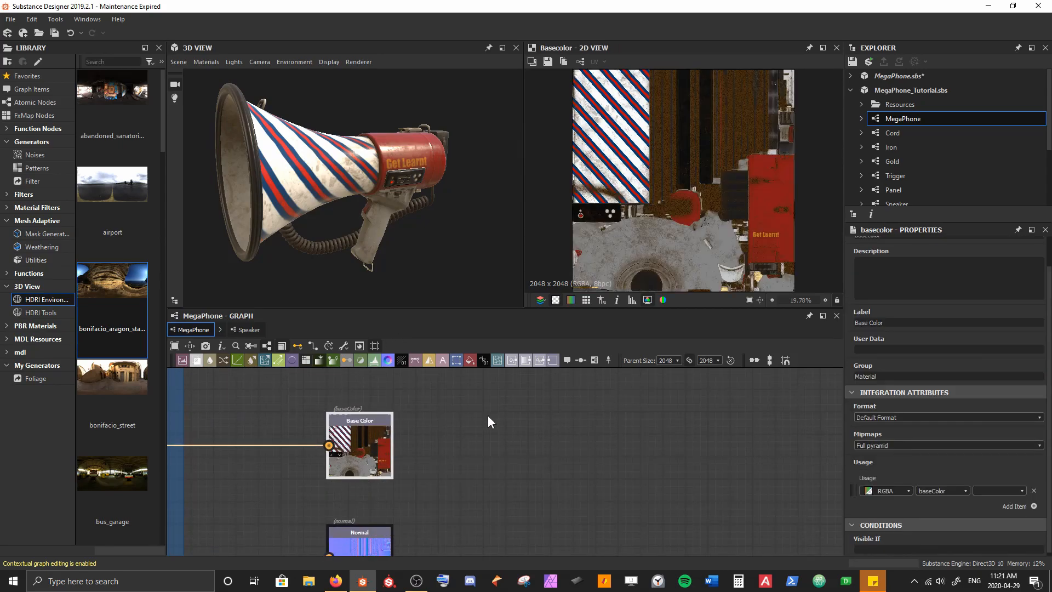
{"action": "scroll", "scroll_direction": "down", "scroll_amount": 3}
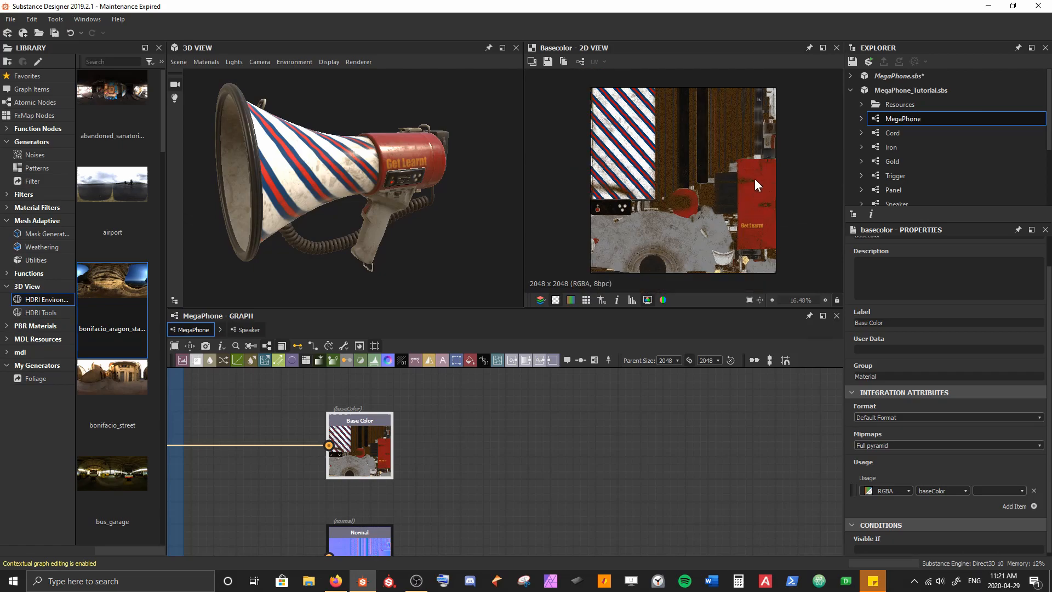
{"action": "mouse_move", "coordinate": [671, 210]}
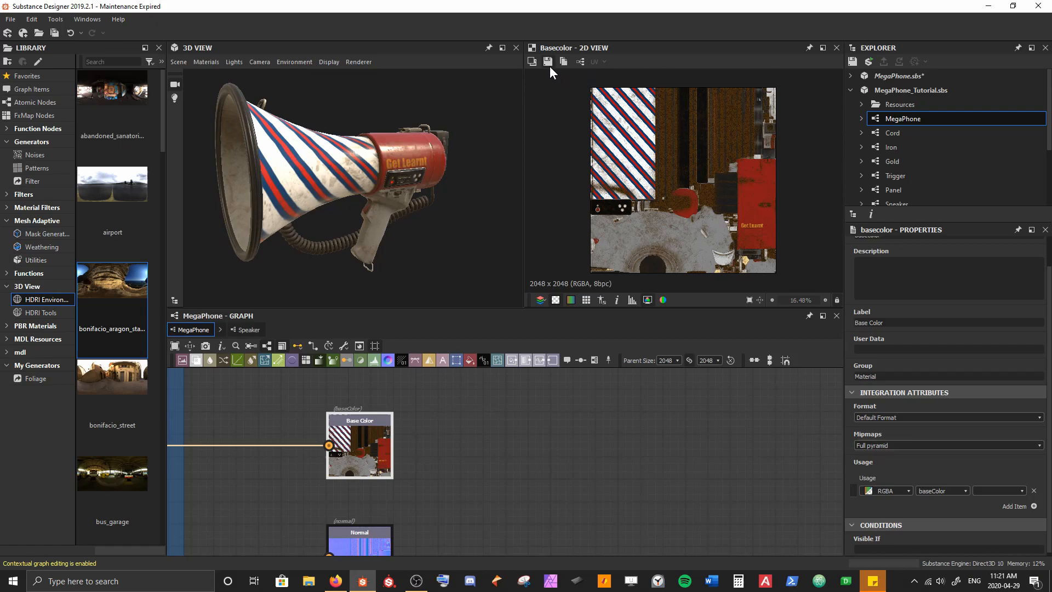
{"action": "mouse_move", "coordinate": [548, 62]}
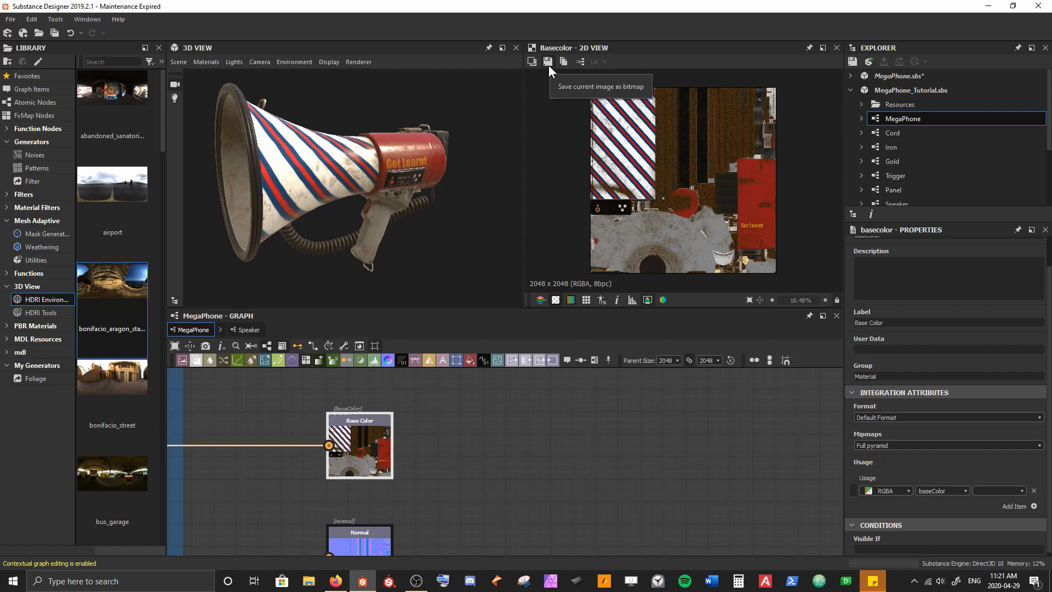
{"action": "mouse_move", "coordinate": [550, 72]}
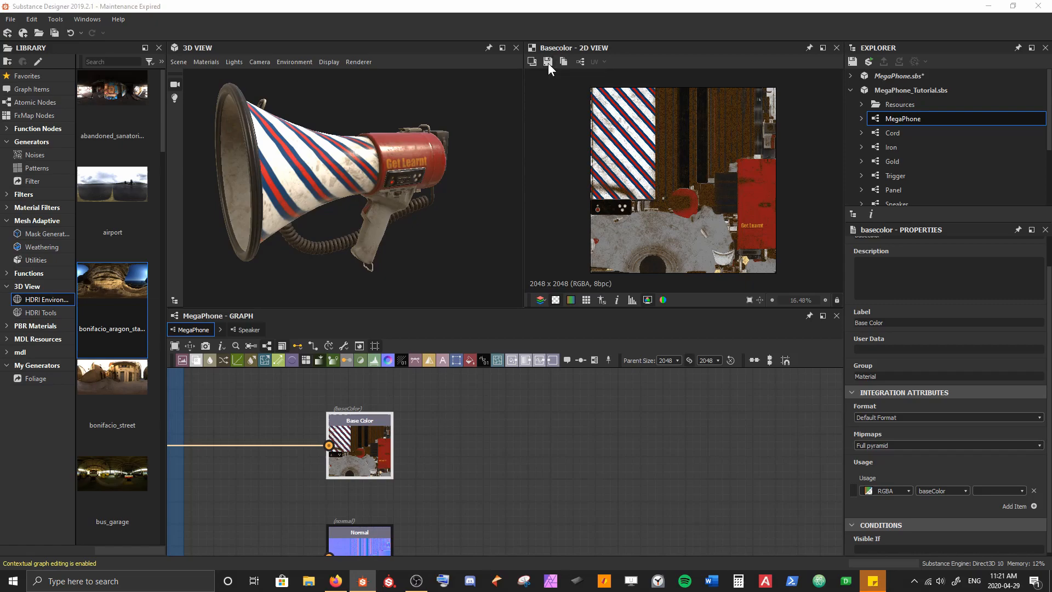
{"action": "left_click", "coordinate": [548, 61]}
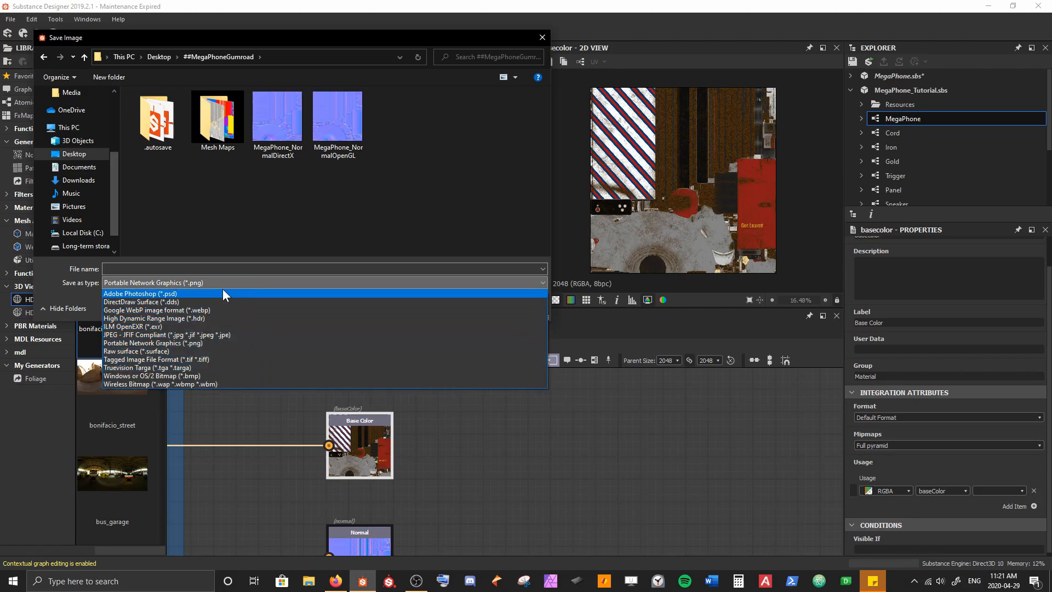
{"action": "mouse_move", "coordinate": [146, 303]}
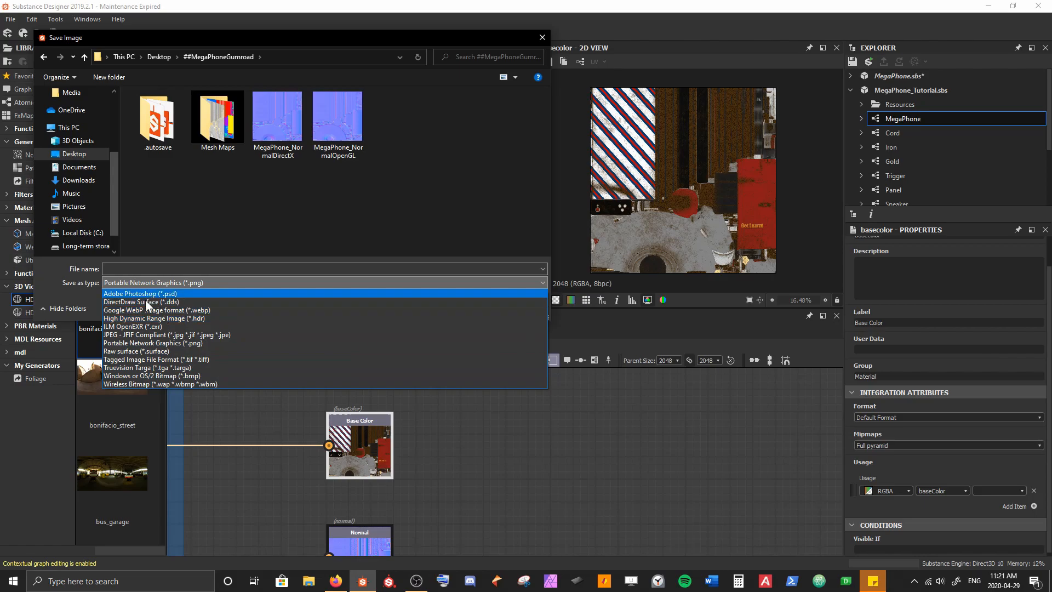
{"action": "mouse_move", "coordinate": [189, 376]}
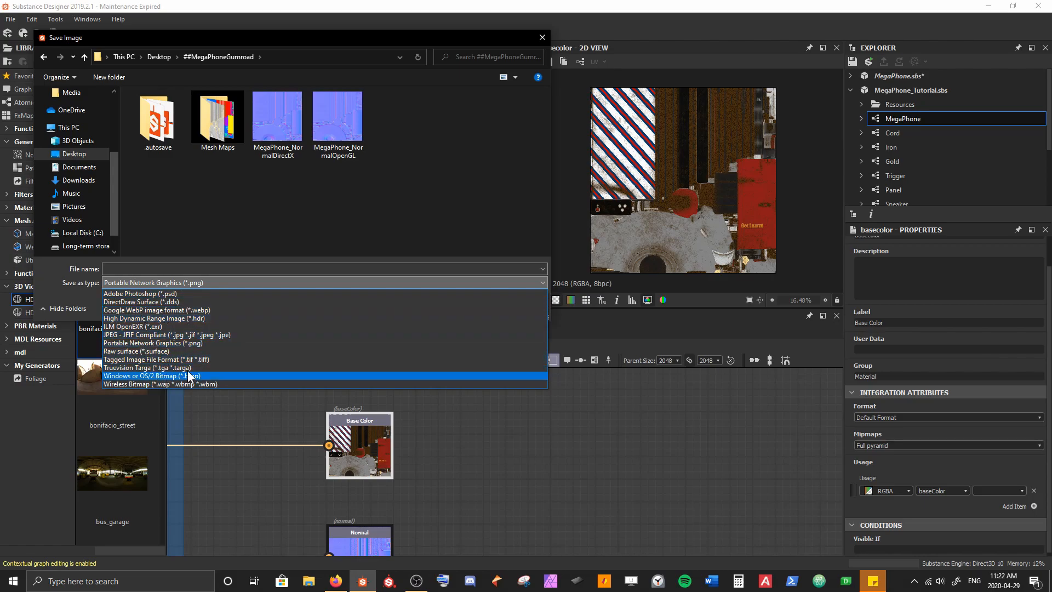
{"action": "left_click", "coordinate": [153, 343]}
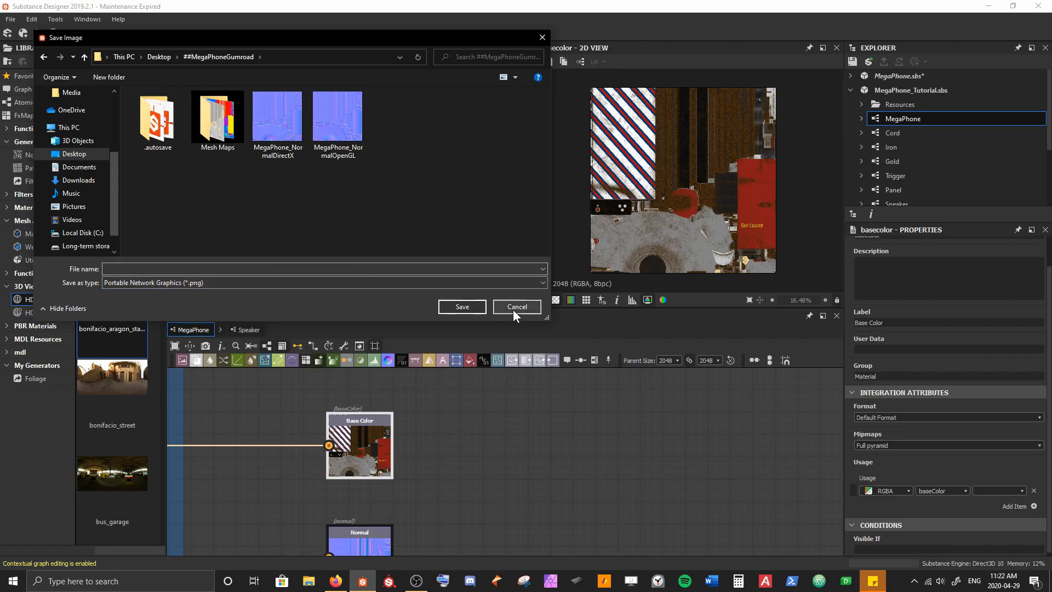
{"action": "left_click", "coordinate": [516, 305]}
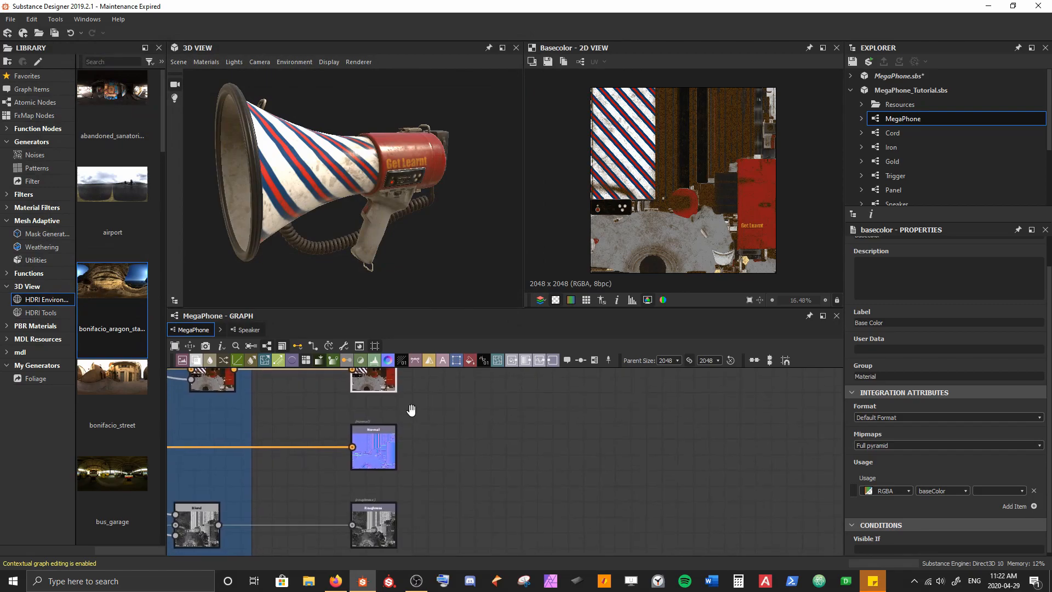
Step: Show the ambient occlusion output map in the 2D View
{"action": "left_click", "coordinate": [373, 439]}
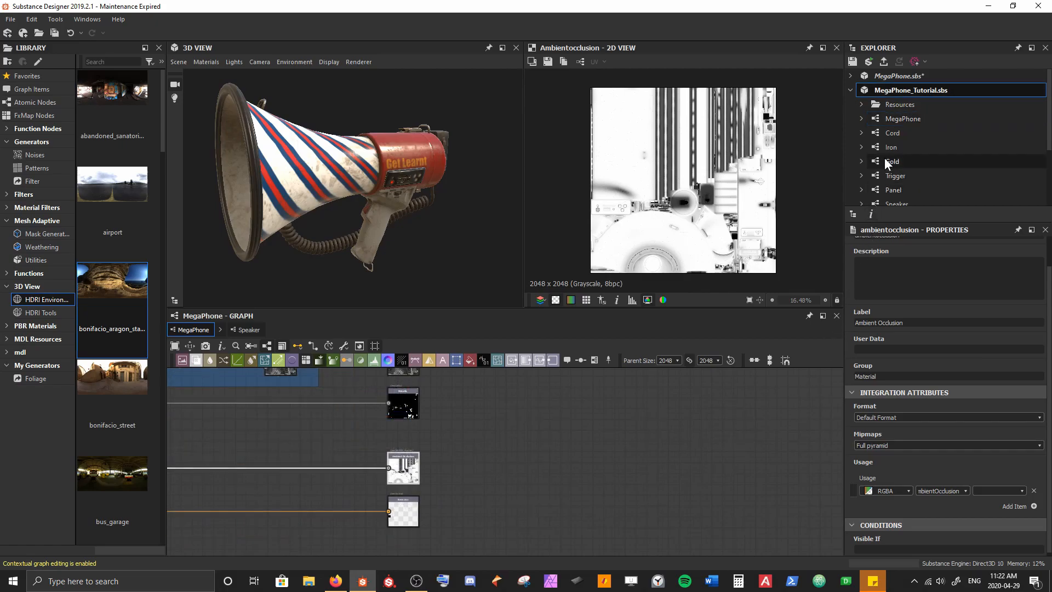
{"action": "mouse_move", "coordinate": [936, 124]}
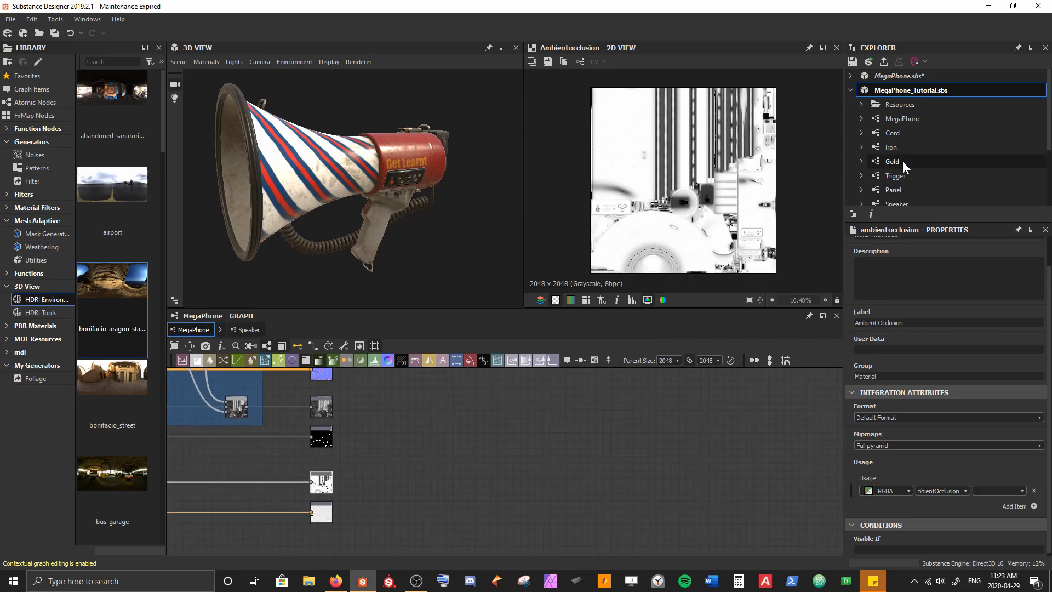
Step: Bring up 'Export outputs as bitmaps' for the MegaPhone graph from the Explorer
{"action": "right_click", "coordinate": [902, 119]}
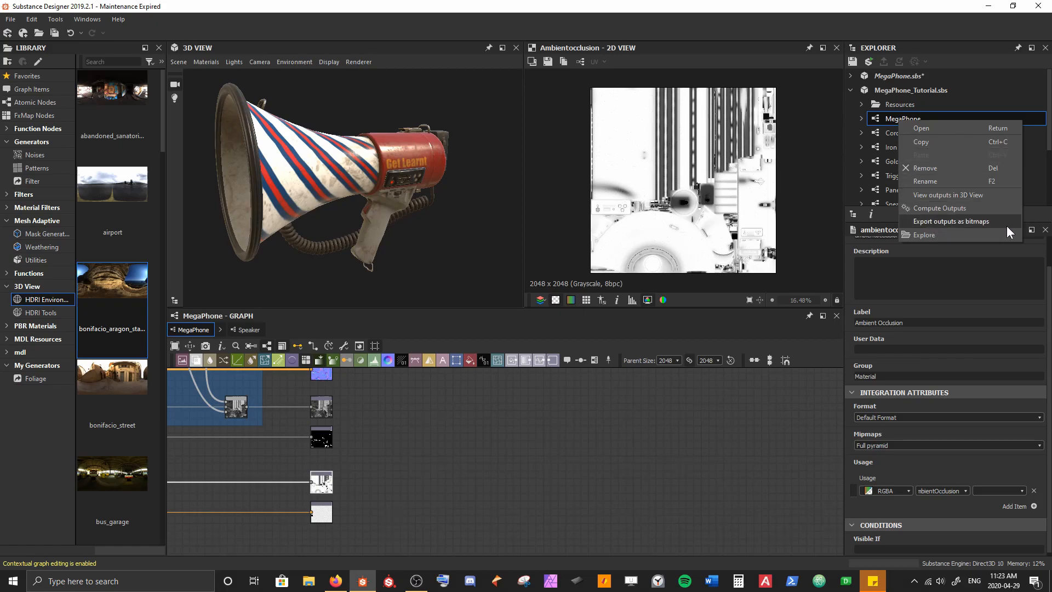
{"action": "left_click", "coordinate": [951, 220]}
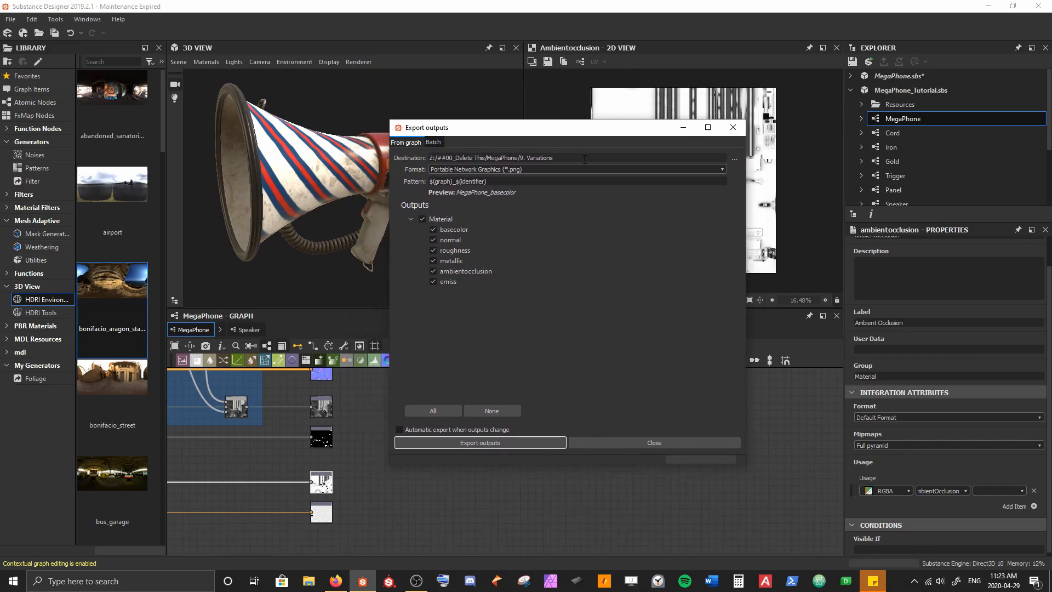
{"action": "mouse_move", "coordinate": [588, 183]}
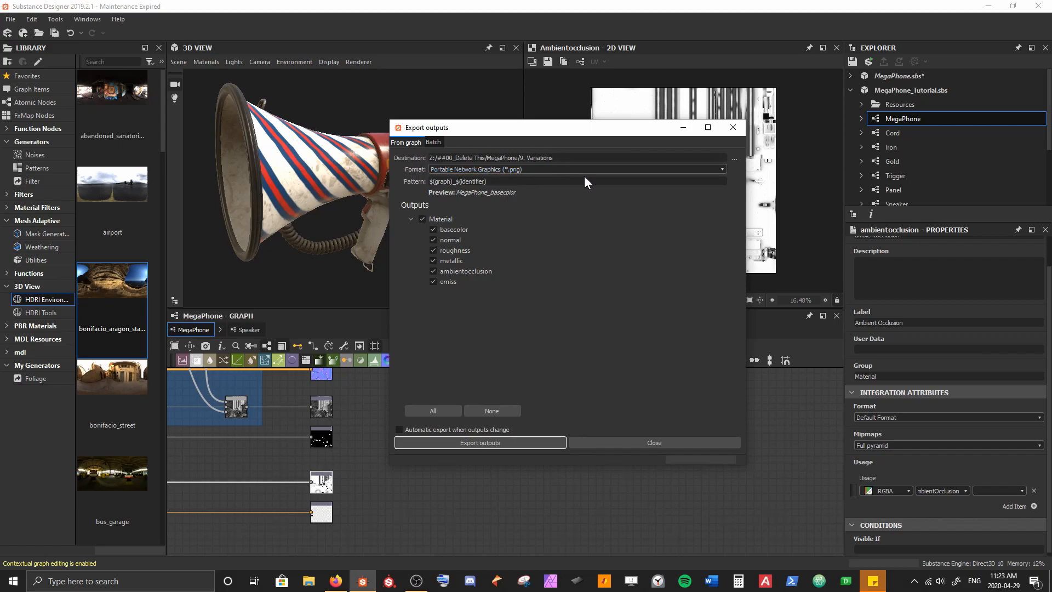
Step: Keep PNG as the export file format in the Export outputs dialog
{"action": "left_click", "coordinate": [721, 168]}
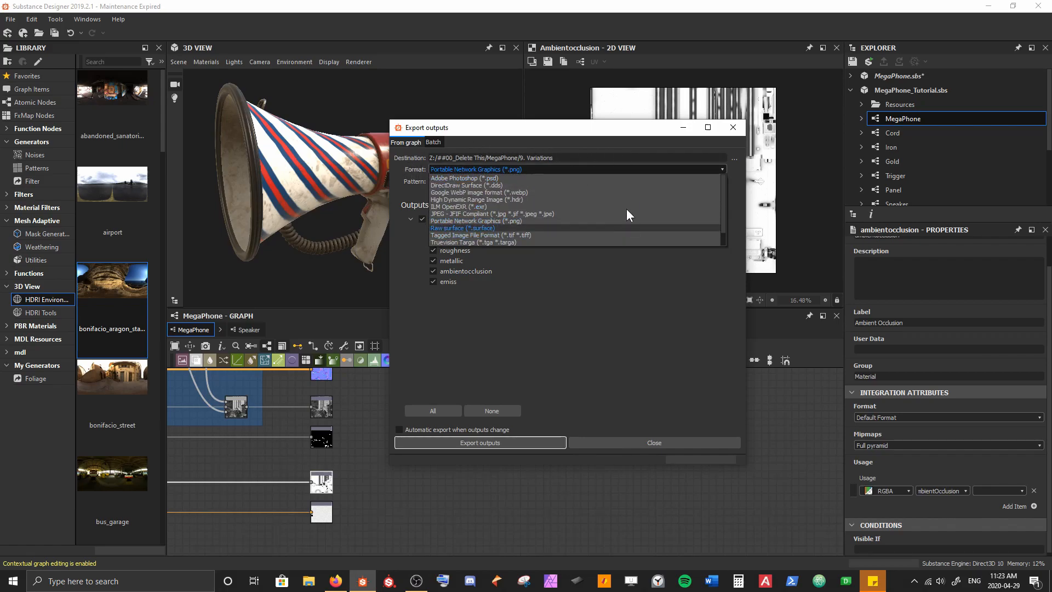
{"action": "left_click", "coordinate": [475, 221]}
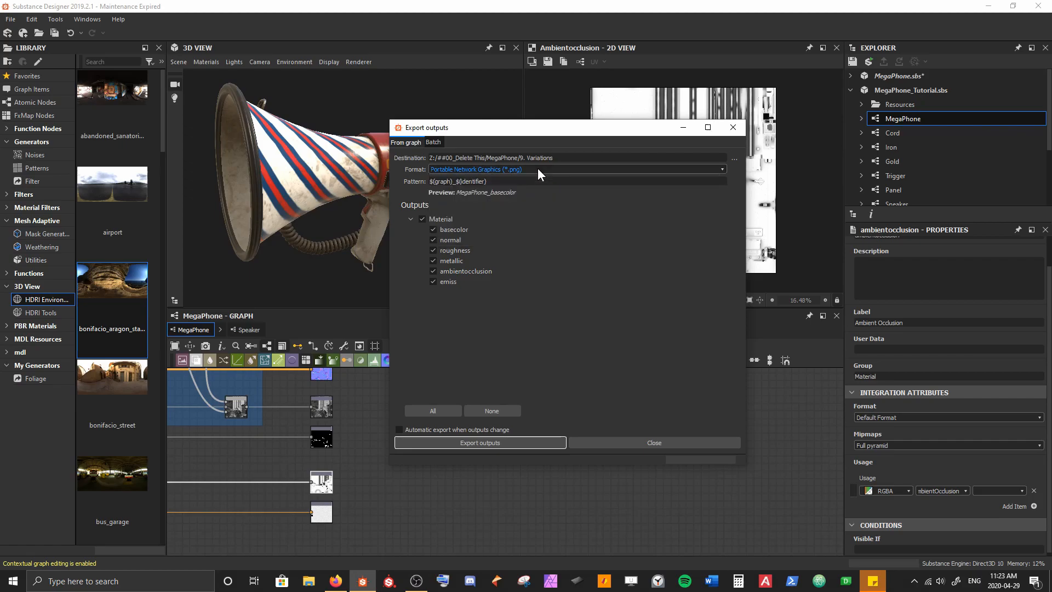
{"action": "mouse_move", "coordinate": [420, 187]}
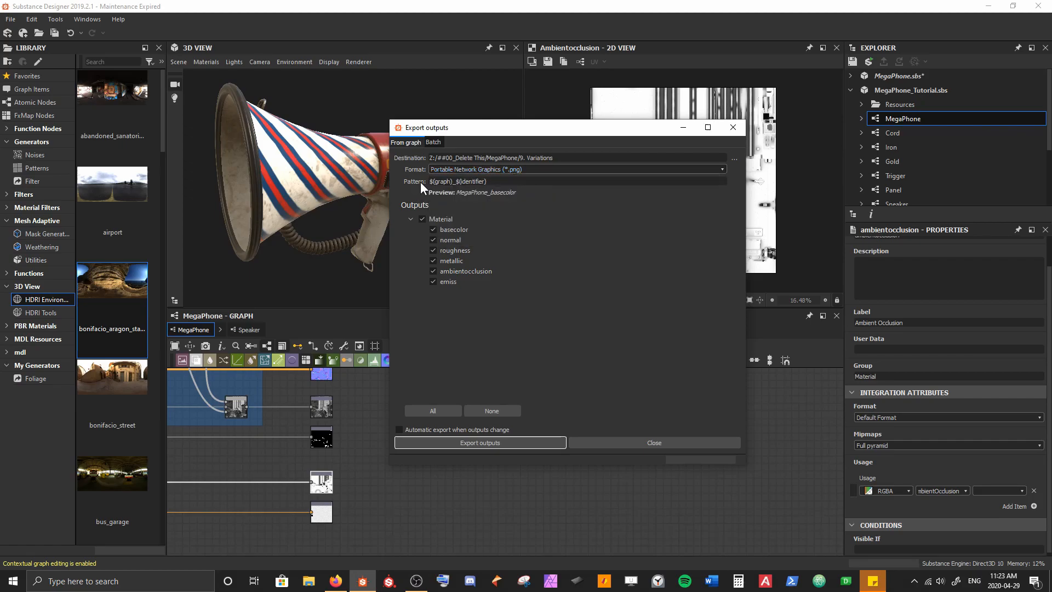
{"action": "mouse_move", "coordinate": [508, 181]}
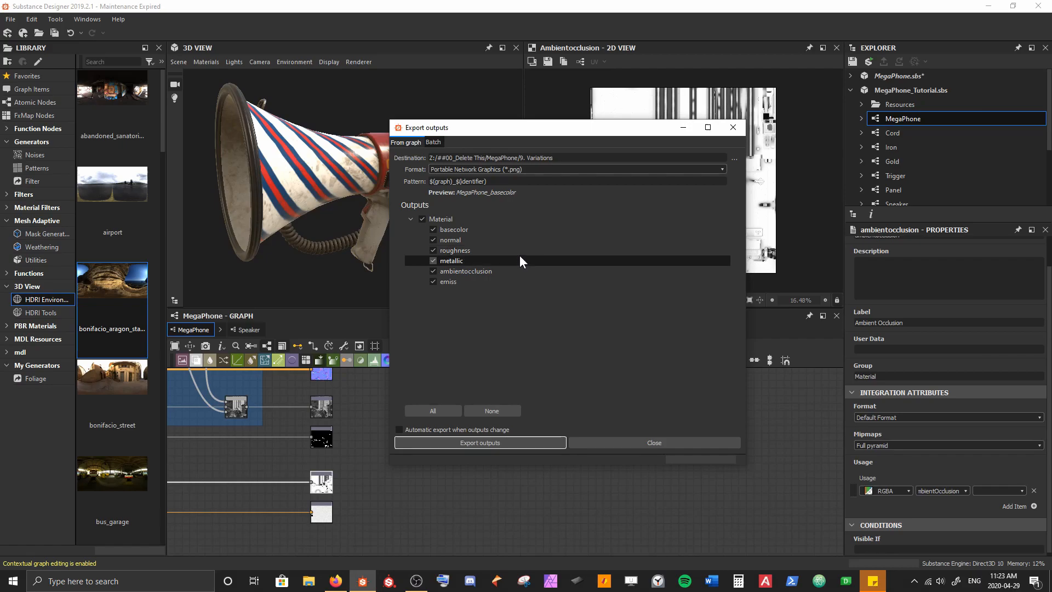
{"action": "mouse_move", "coordinate": [516, 281]}
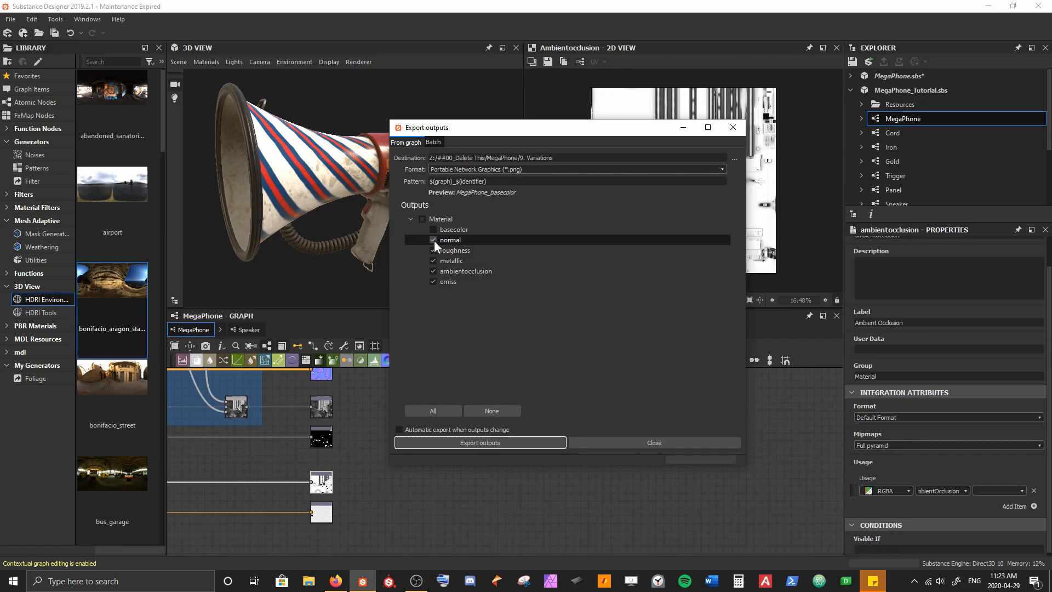
Step: Tick the roughness map in the Material outputs list for export
{"action": "left_click", "coordinate": [453, 250]}
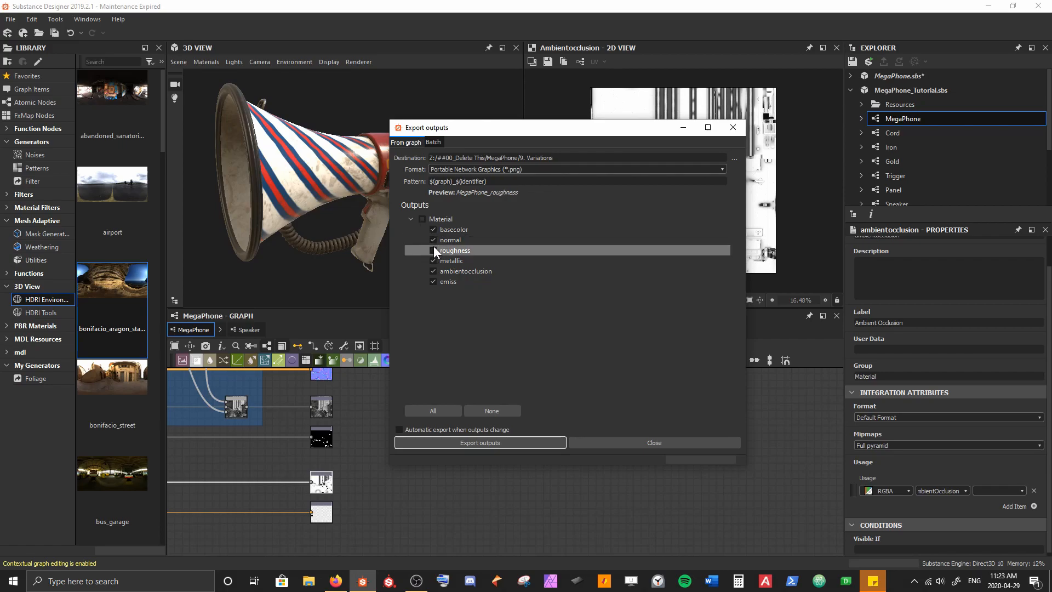
{"action": "mouse_move", "coordinate": [454, 229]}
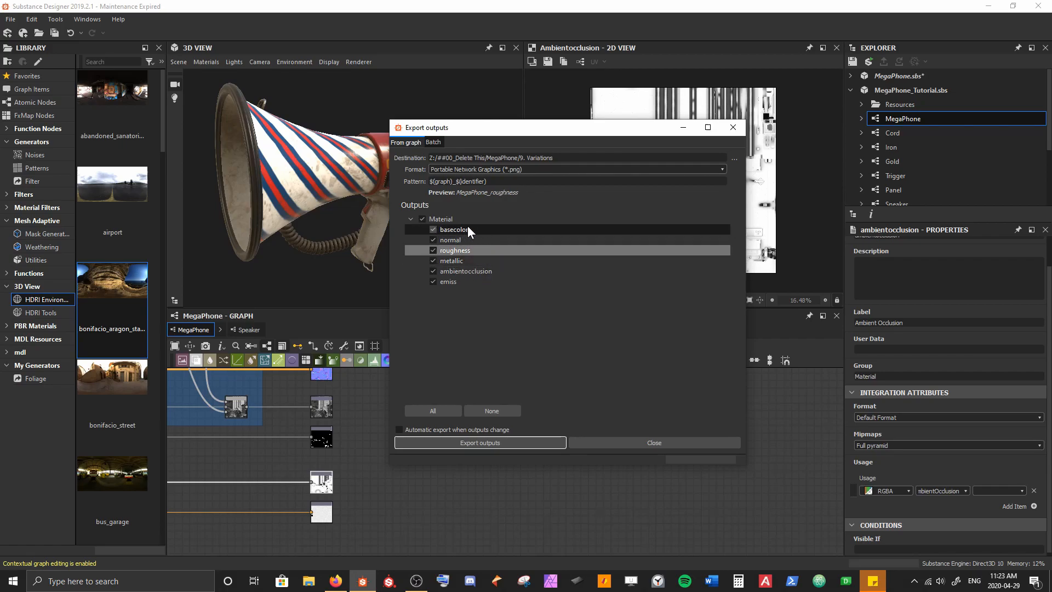
{"action": "mouse_move", "coordinate": [527, 219]}
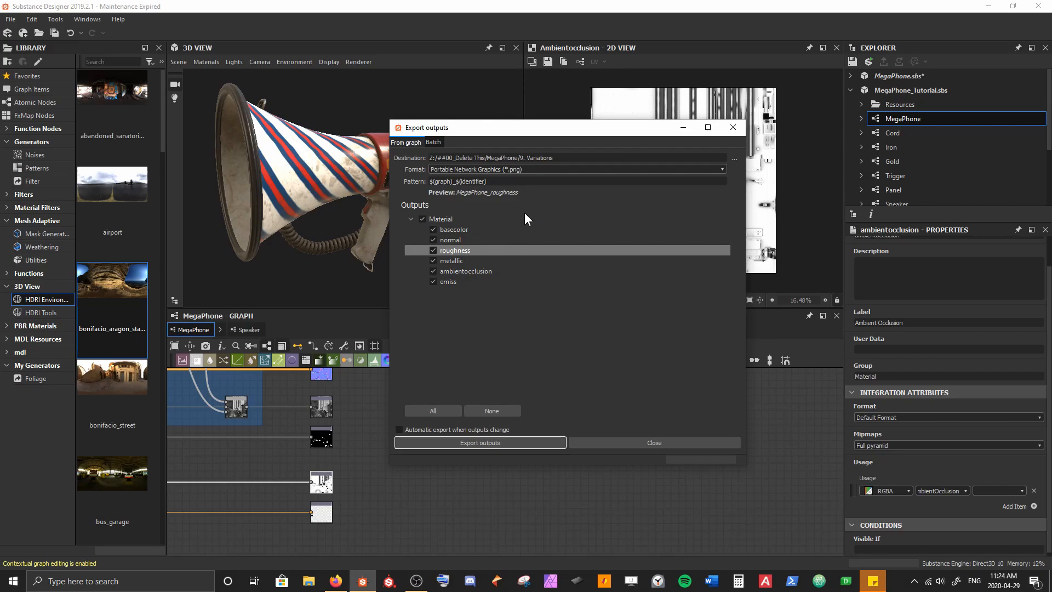
{"action": "mouse_move", "coordinate": [504, 301]}
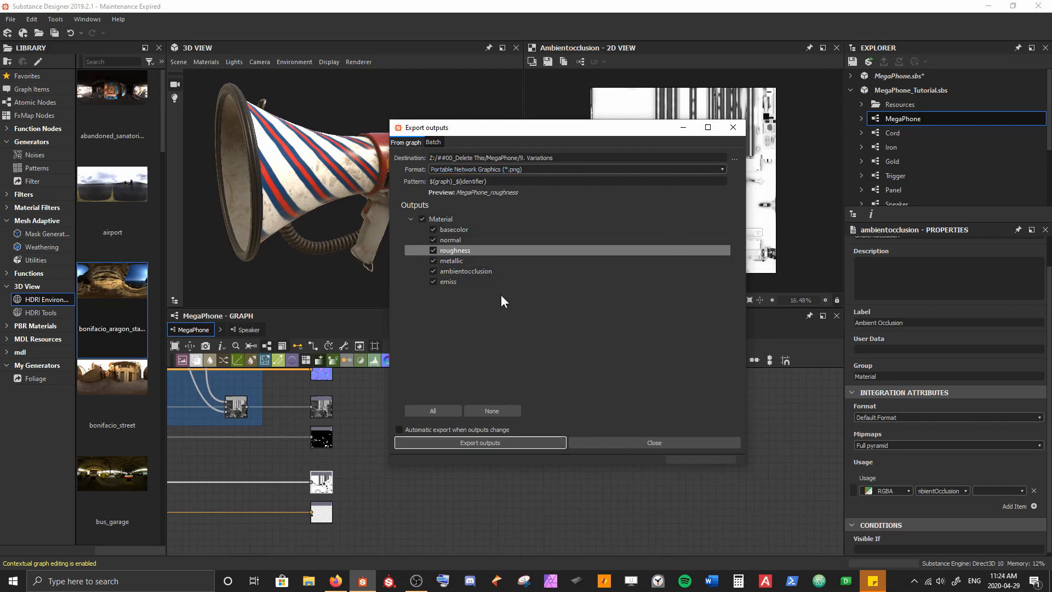
{"action": "mouse_move", "coordinate": [602, 376]}
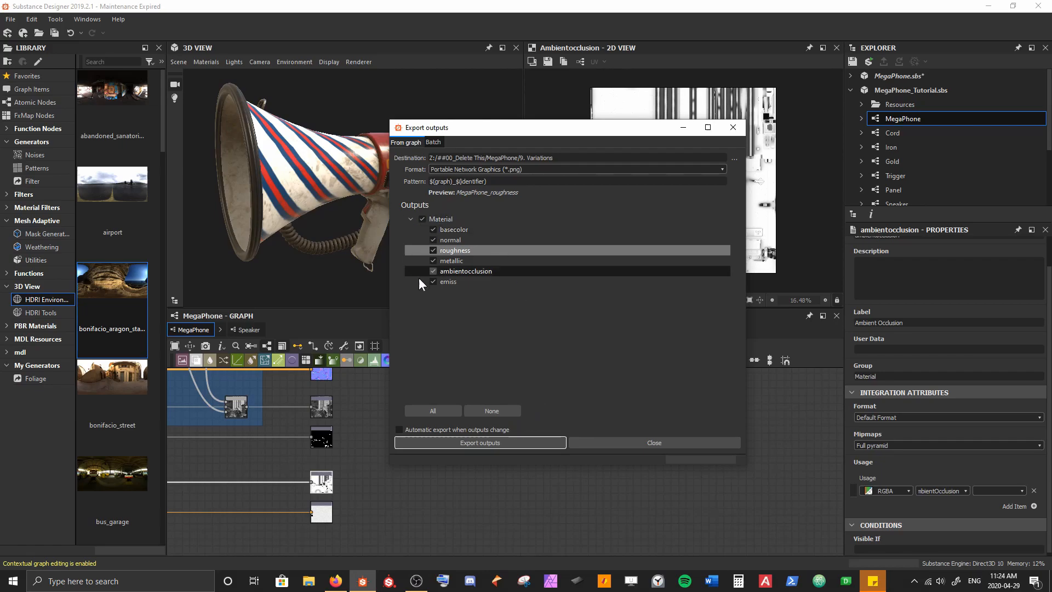
{"action": "mouse_move", "coordinate": [459, 350]}
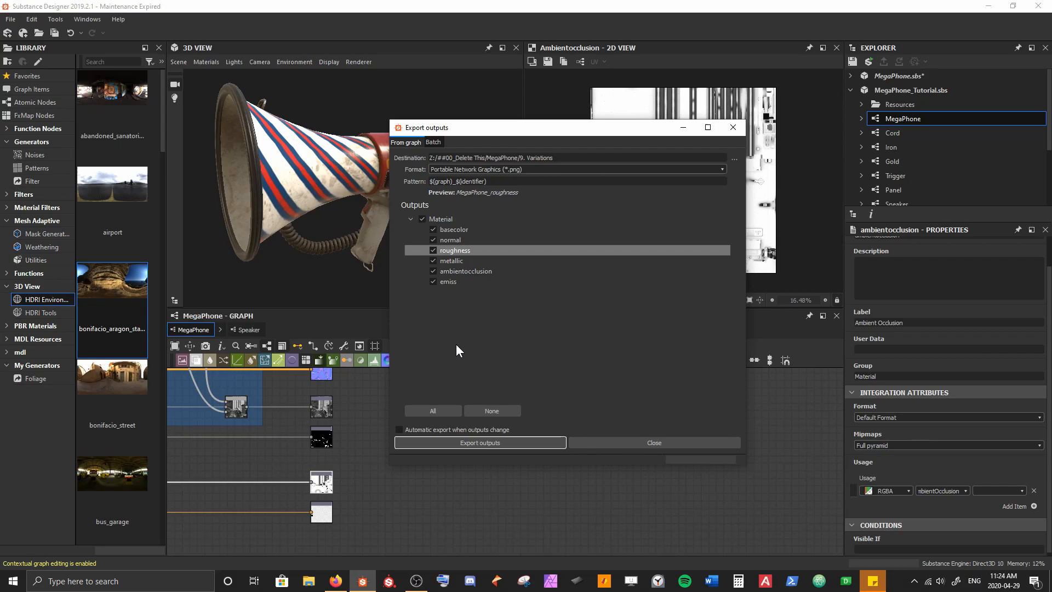
{"action": "mouse_move", "coordinate": [464, 315]}
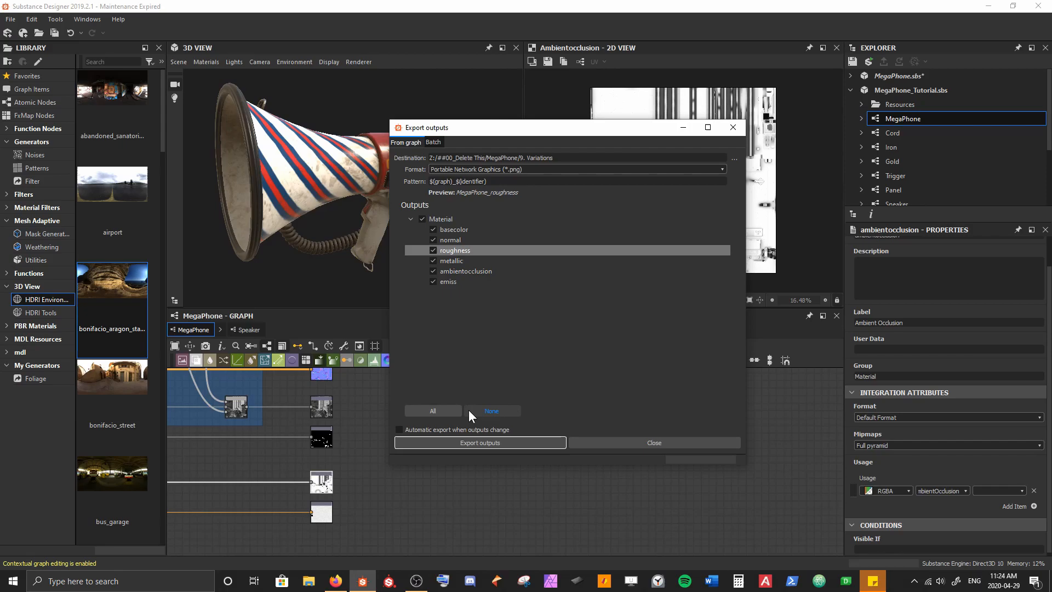
Step: Tick all material outputs and set the destination to the ##MegaPhoneGumroad desktop folder
{"action": "left_click", "coordinate": [491, 411]}
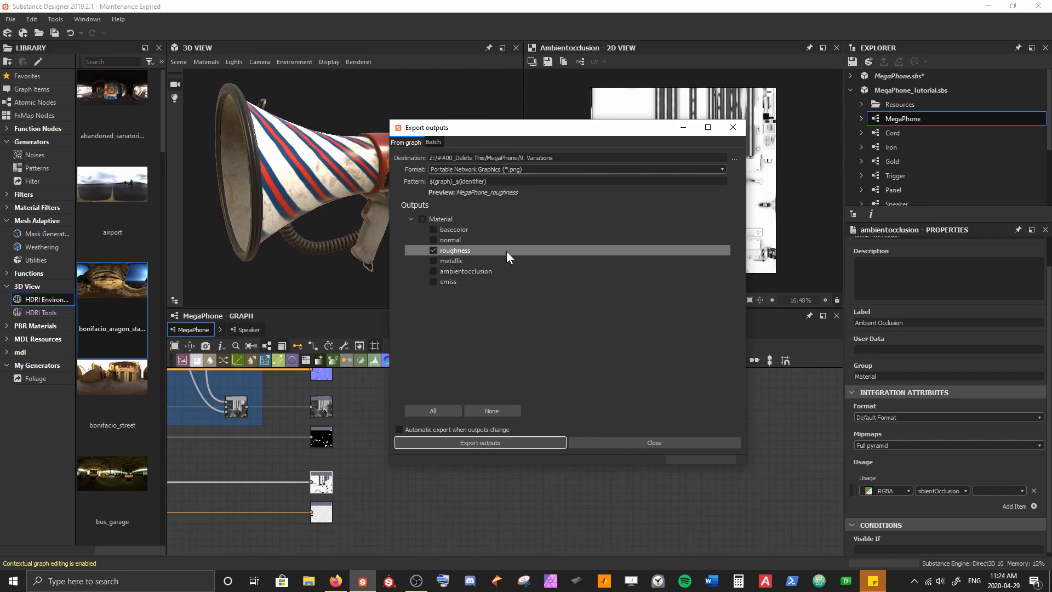
{"action": "mouse_move", "coordinate": [359, 468]}
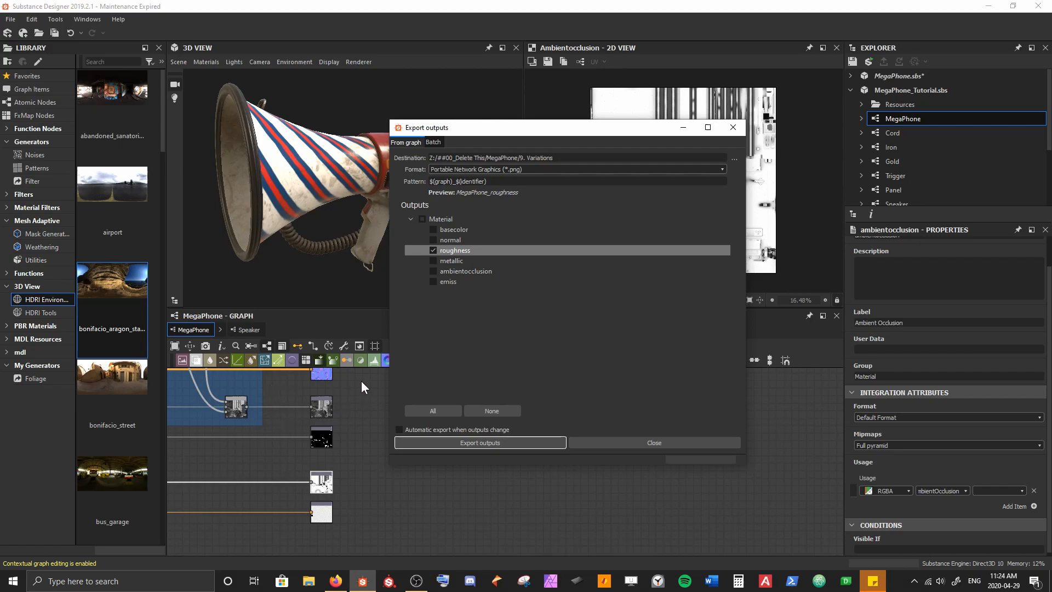
{"action": "mouse_move", "coordinate": [405, 467]}
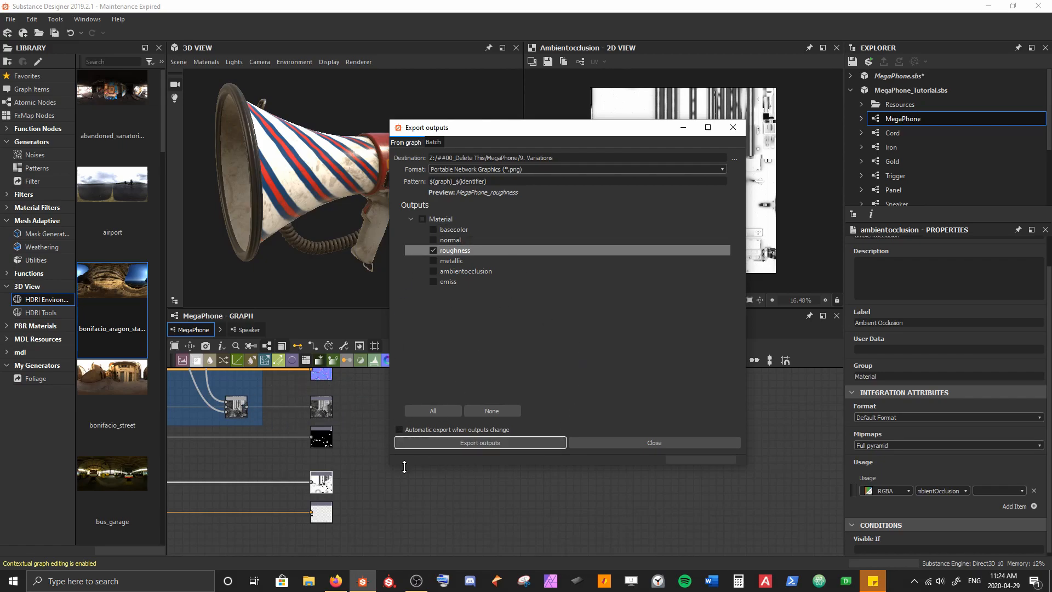
{"action": "mouse_move", "coordinate": [507, 497]}
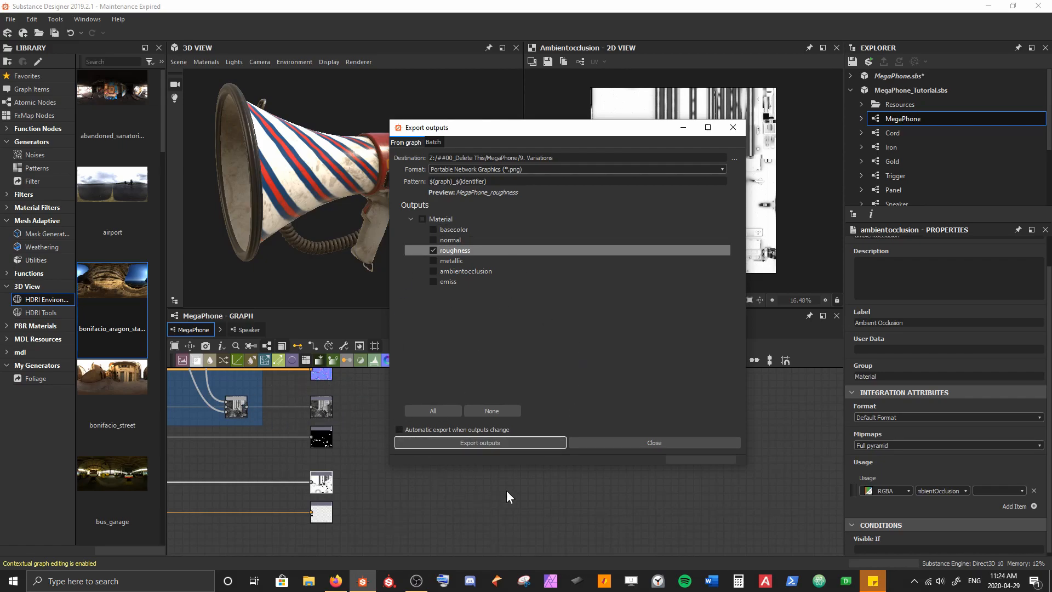
{"action": "mouse_move", "coordinate": [340, 229]}
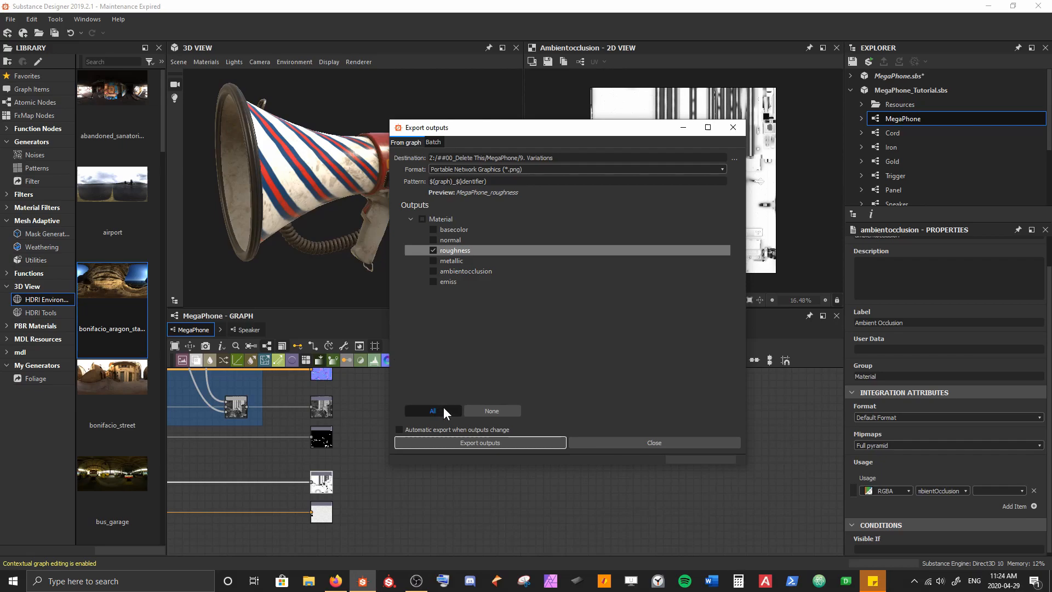
{"action": "left_click", "coordinate": [432, 411]}
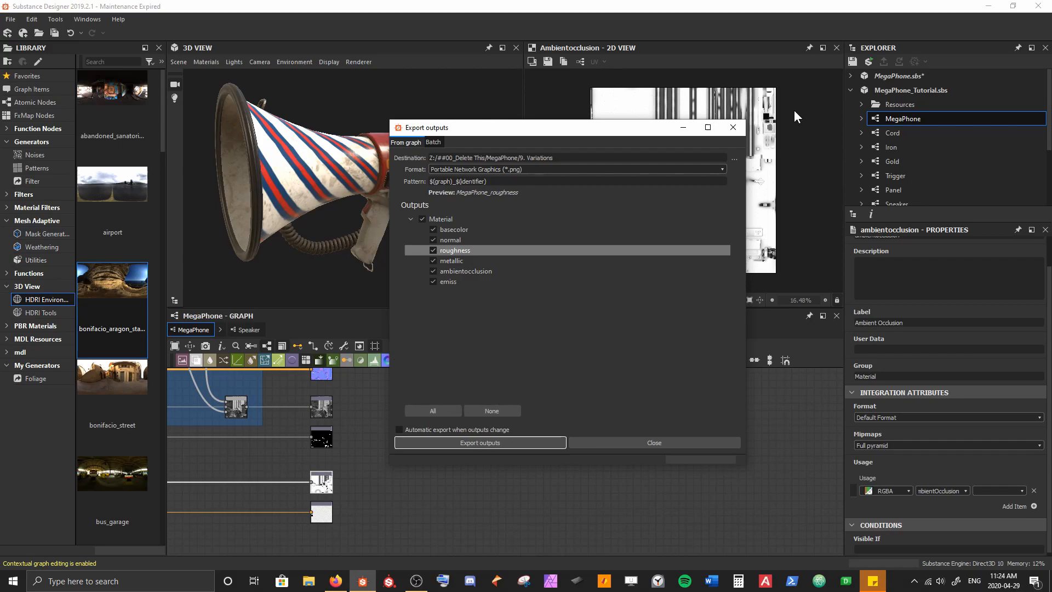
{"action": "left_click", "coordinate": [733, 159]}
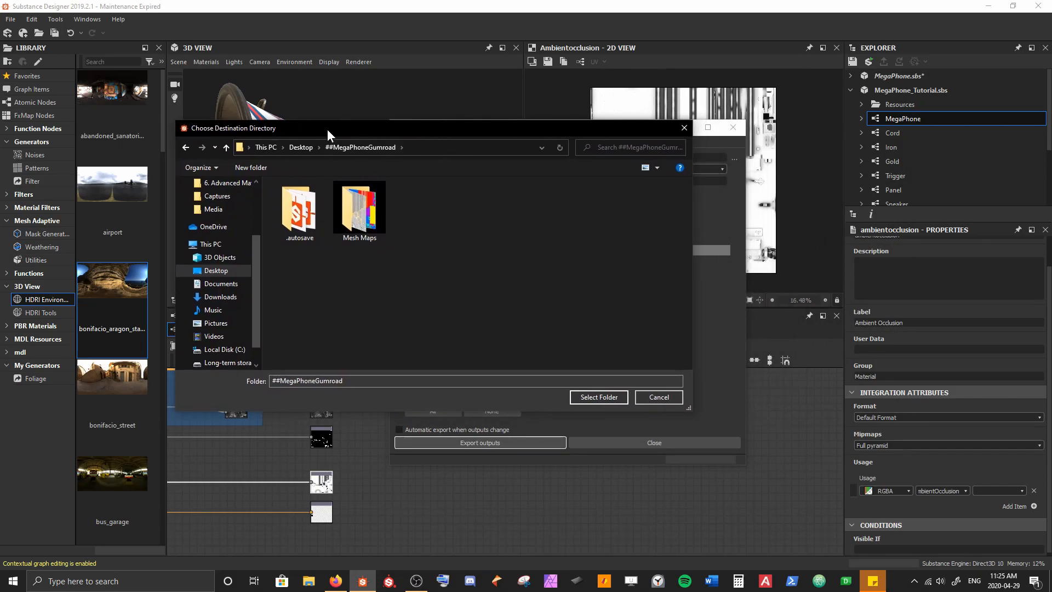
{"action": "mouse_move", "coordinate": [596, 396]}
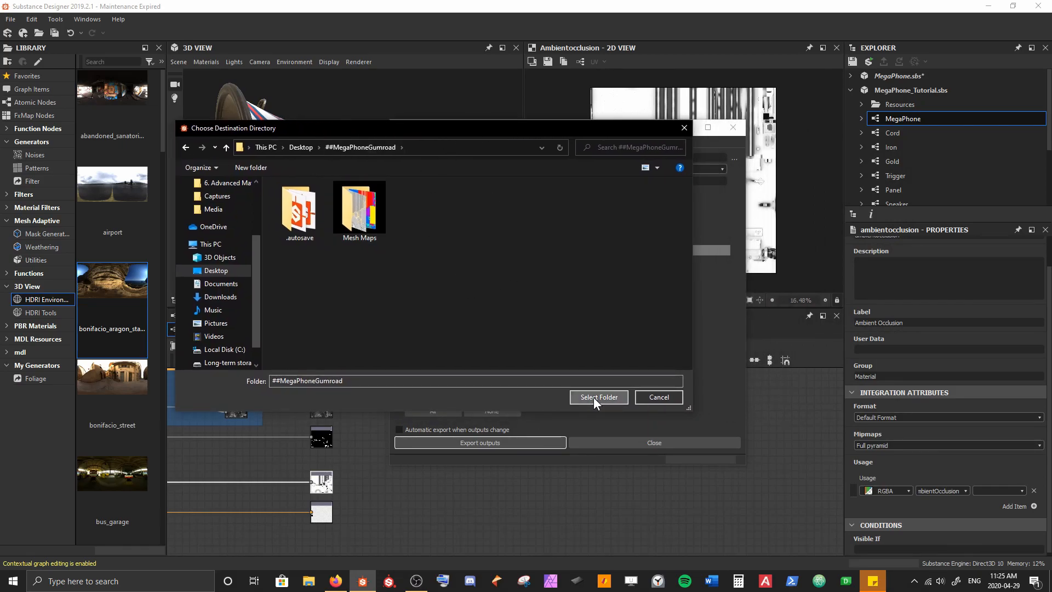
{"action": "left_click", "coordinate": [597, 397]}
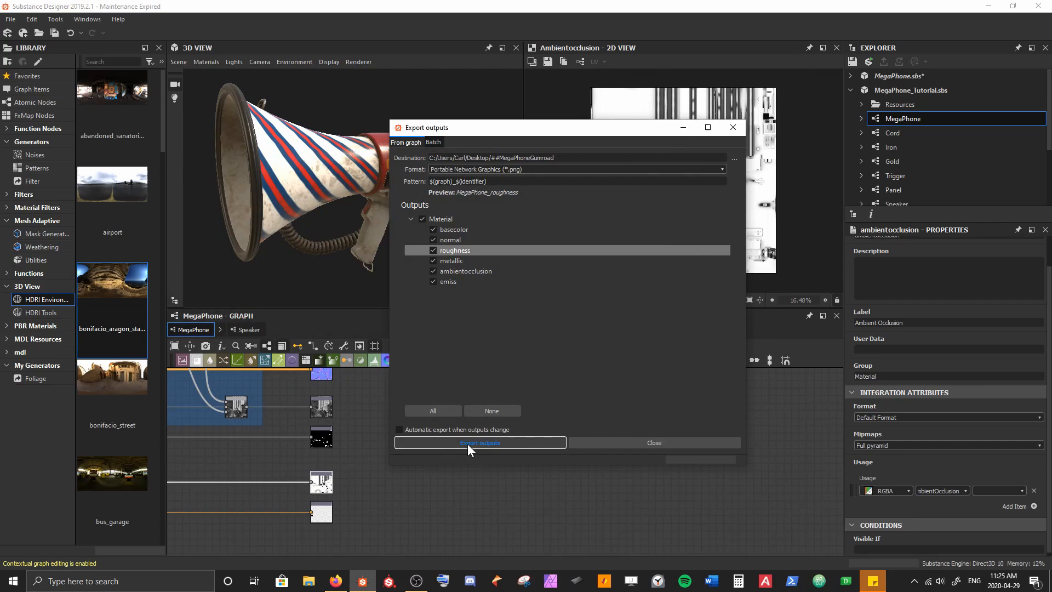
Step: Export the ticked maps as PNG files and close the export window
{"action": "left_click", "coordinate": [480, 442]}
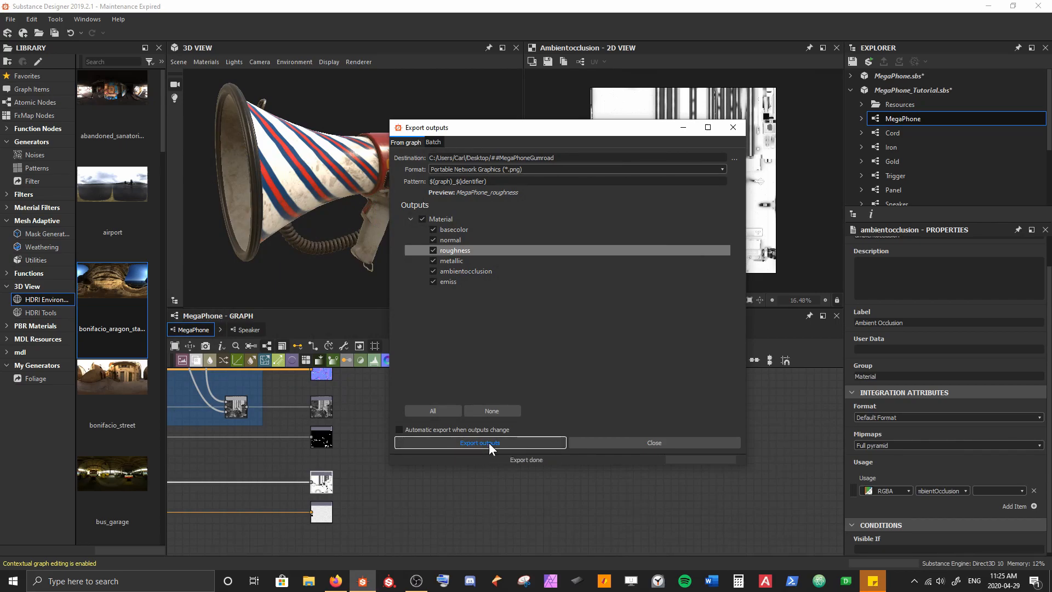
{"action": "left_click", "coordinate": [653, 442]}
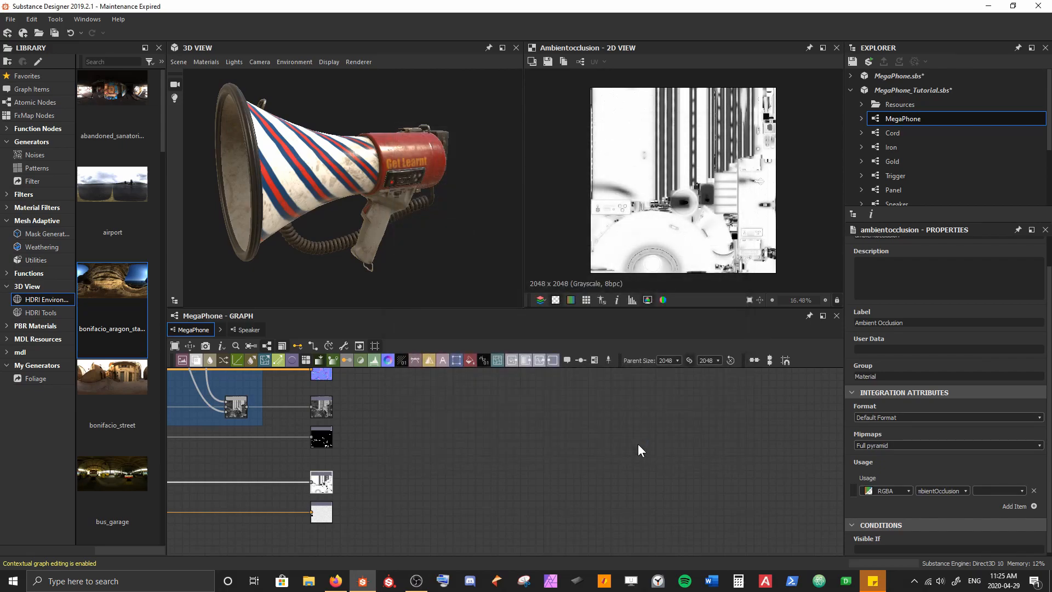
Step: View the exported ambient occlusion and metallic PNGs as thumbnails in ##MegaPhoneGumroad, then close the folder
{"action": "left_click", "coordinate": [308, 581]}
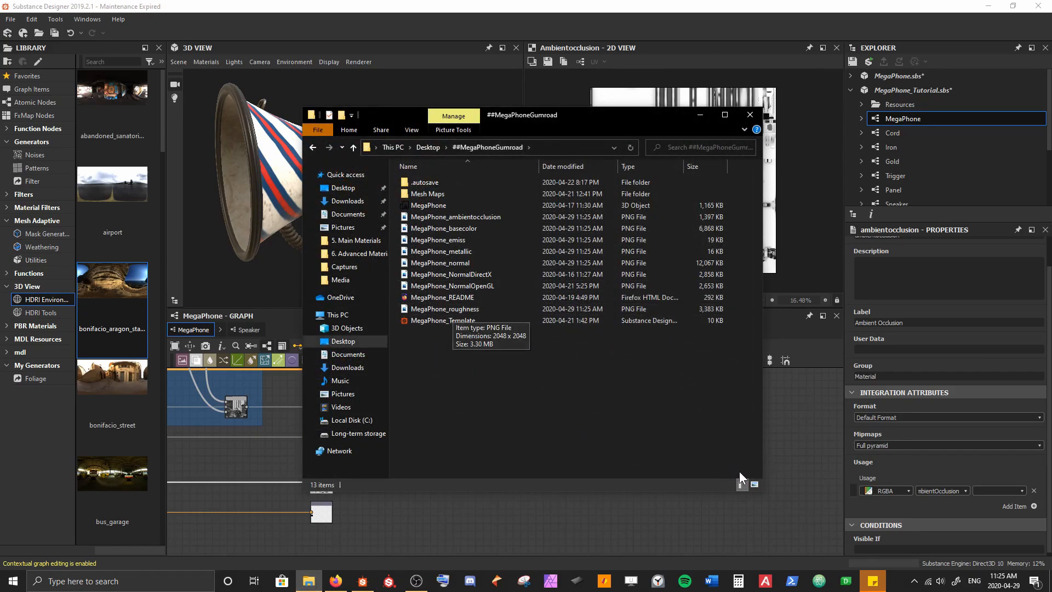
{"action": "left_click", "coordinate": [753, 485]}
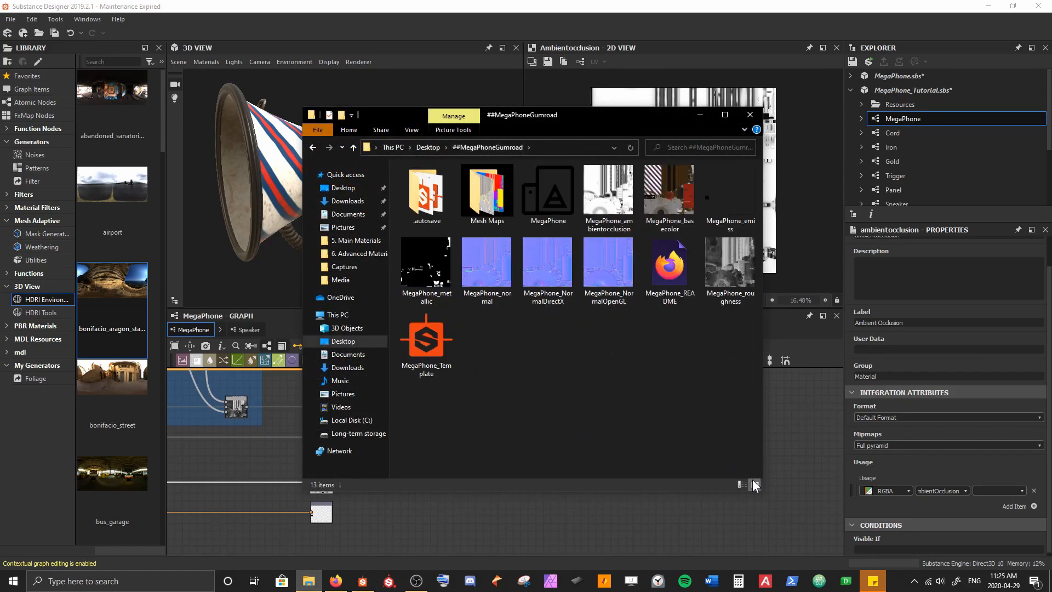
{"action": "left_click", "coordinate": [608, 191]}
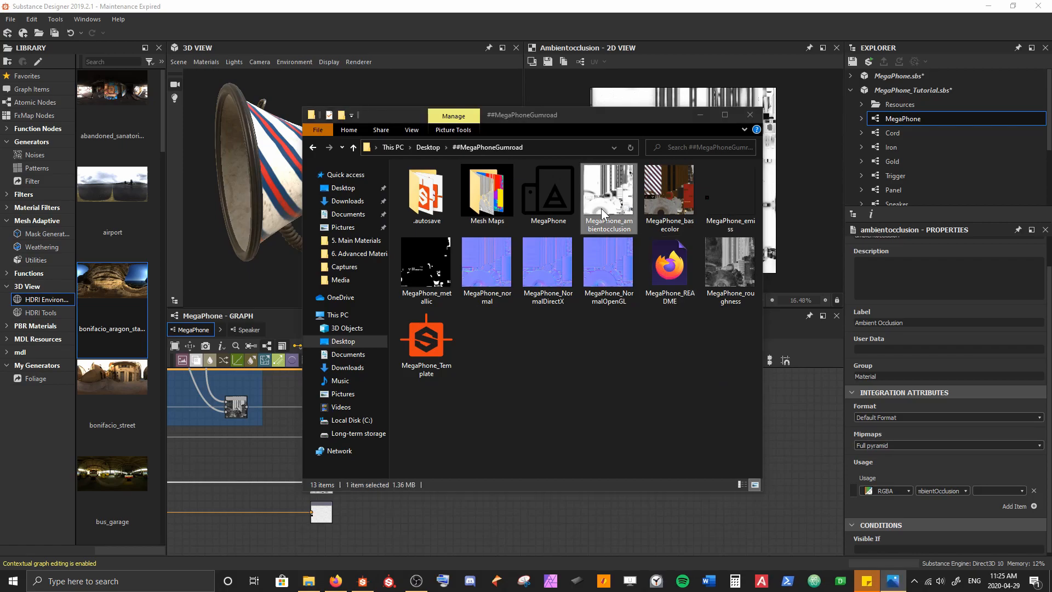
{"action": "double_click", "coordinate": [608, 188]}
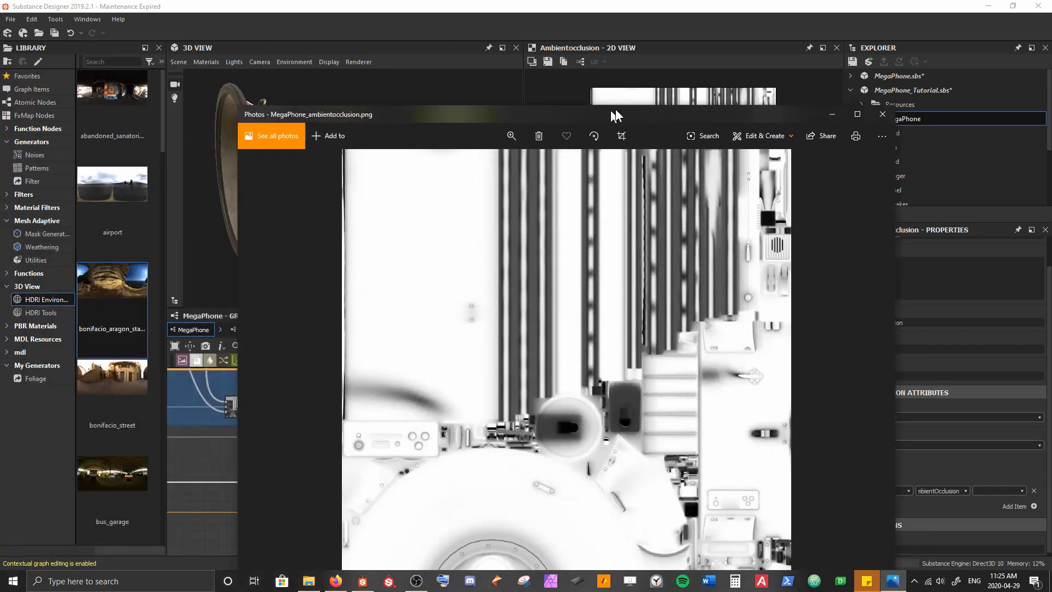
{"action": "left_click", "coordinate": [308, 581]}
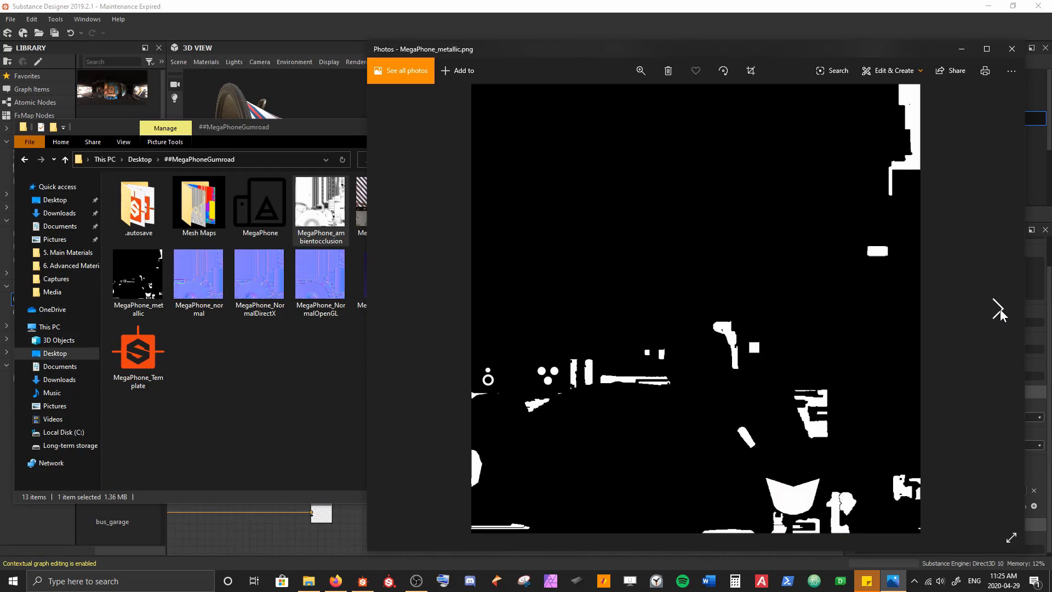
{"action": "mouse_move", "coordinate": [964, 300]}
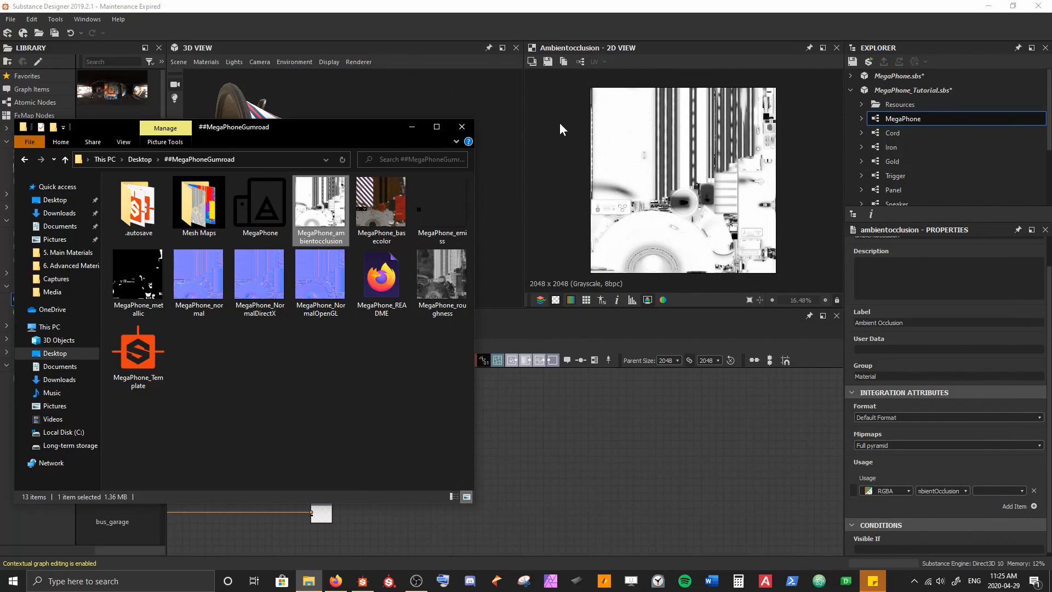
{"action": "left_click", "coordinate": [461, 127]}
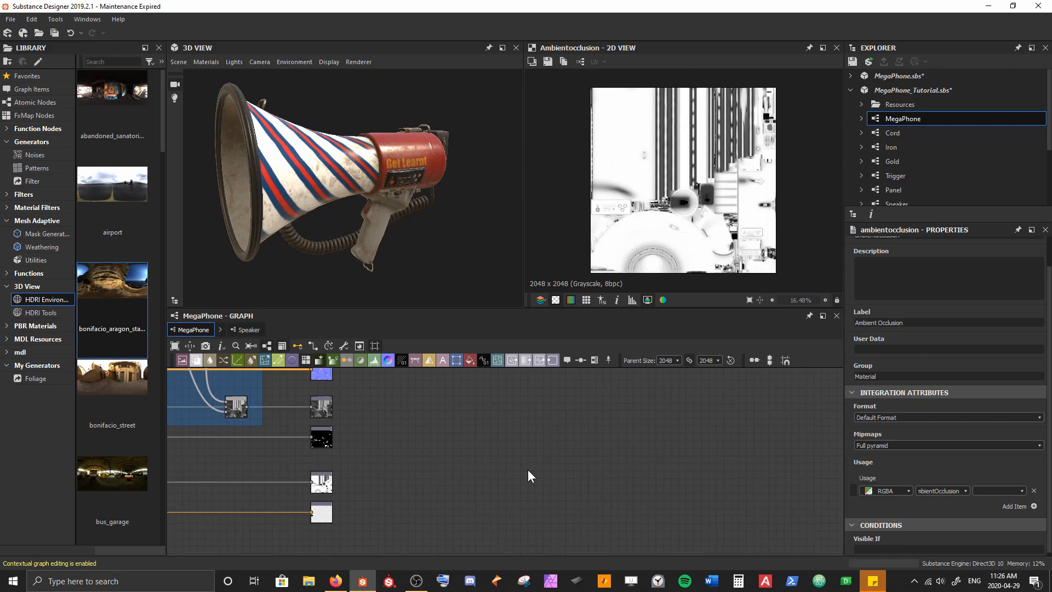
Step: Select the MegaPhone_Tutorial package and frame the full MegaPhone graph
{"action": "left_click", "coordinate": [902, 119]}
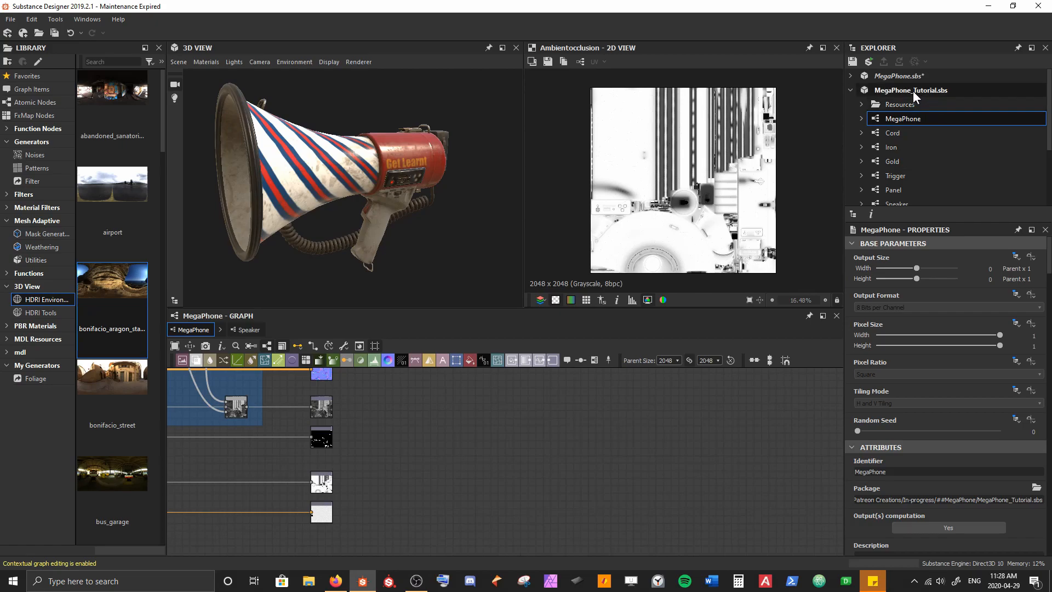
{"action": "left_click", "coordinate": [910, 90]}
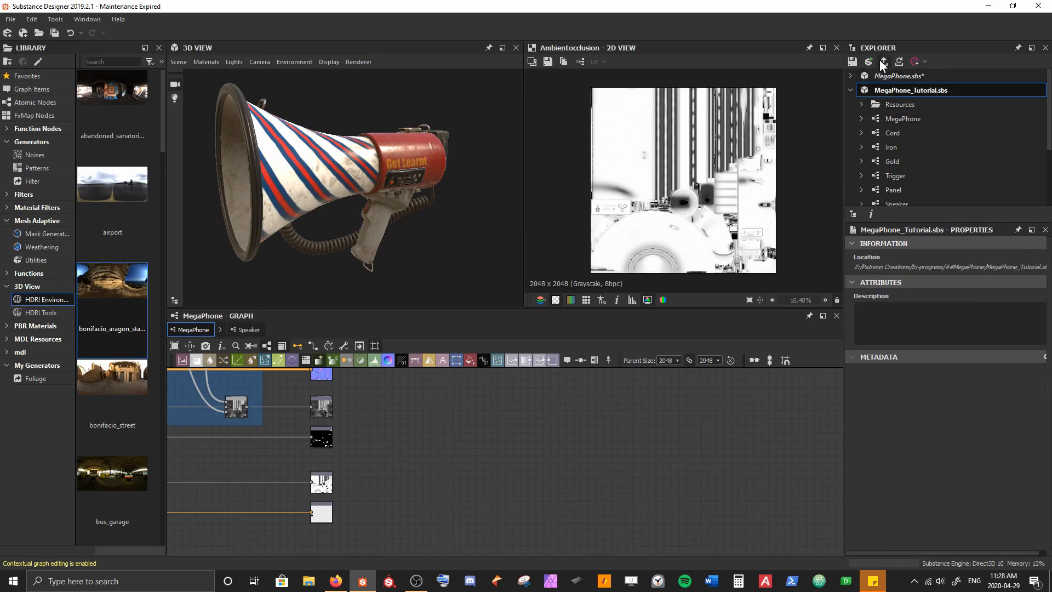
{"action": "mouse_move", "coordinate": [883, 62]}
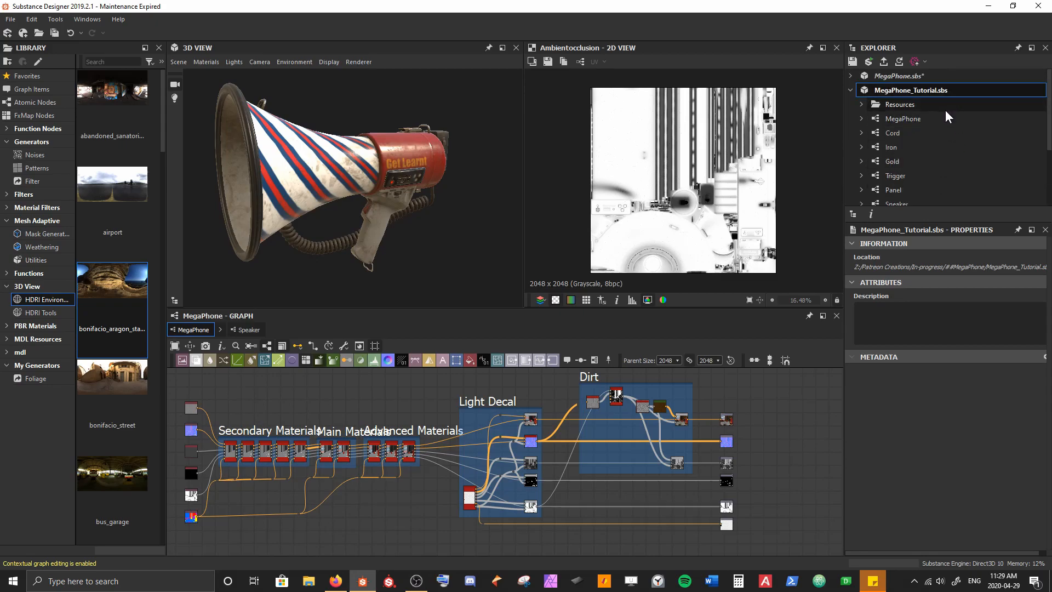
{"action": "scroll", "scroll_direction": "down", "scroll_amount": 3}
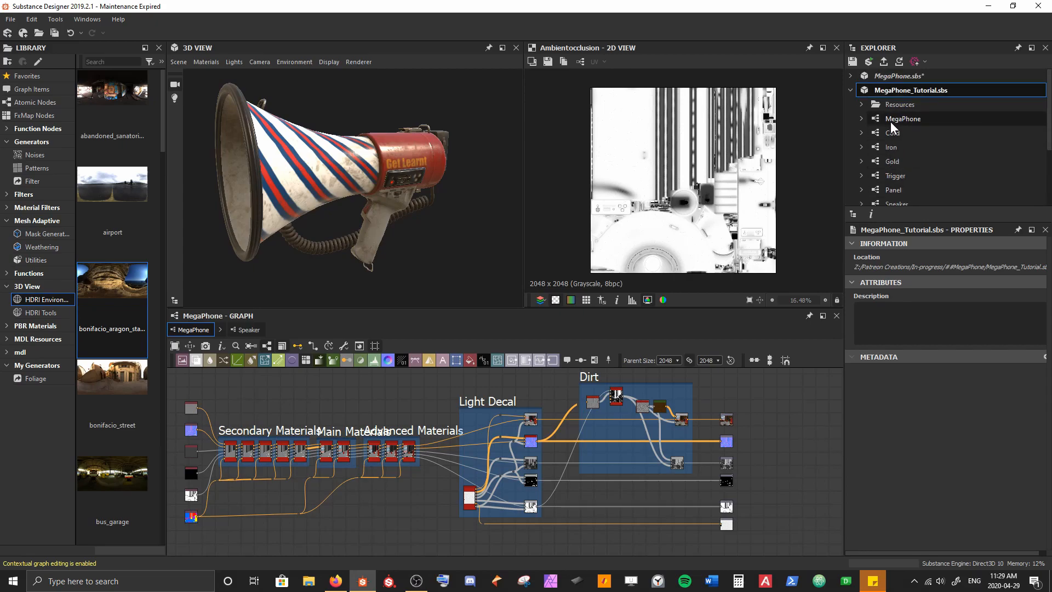
{"action": "mouse_move", "coordinate": [902, 118]}
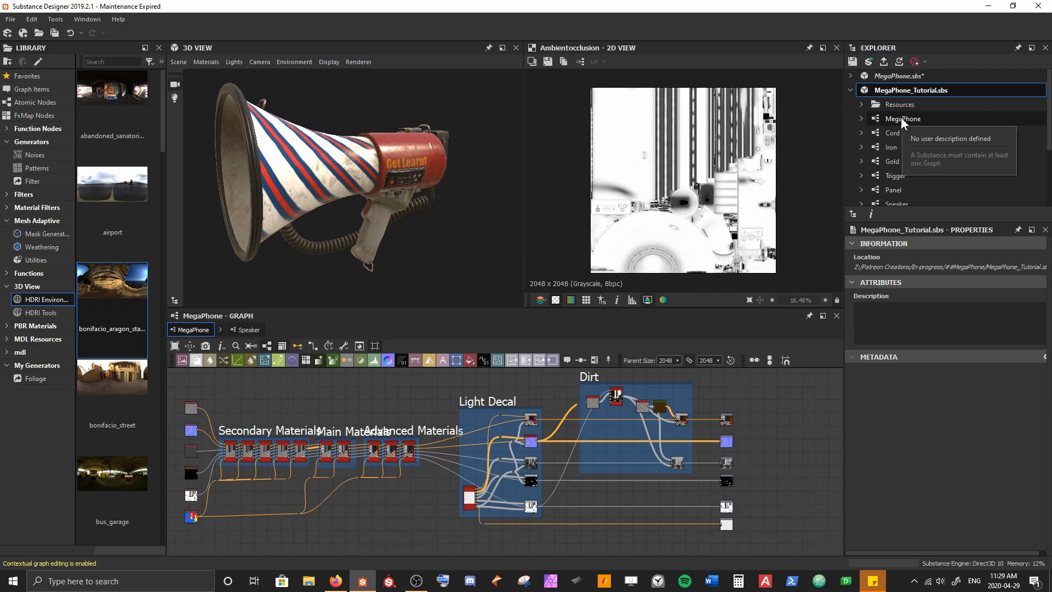
{"action": "scroll", "scroll_direction": "down", "scroll_amount": 3}
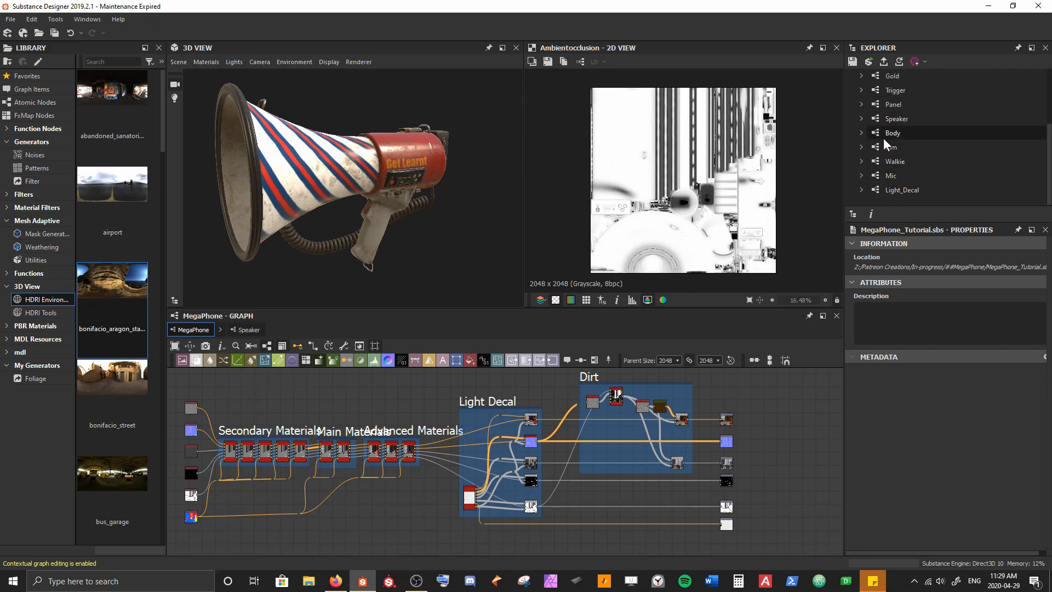
Step: Create a new package and copy the MegaPhone graph into it
{"action": "left_click", "coordinate": [850, 89]}
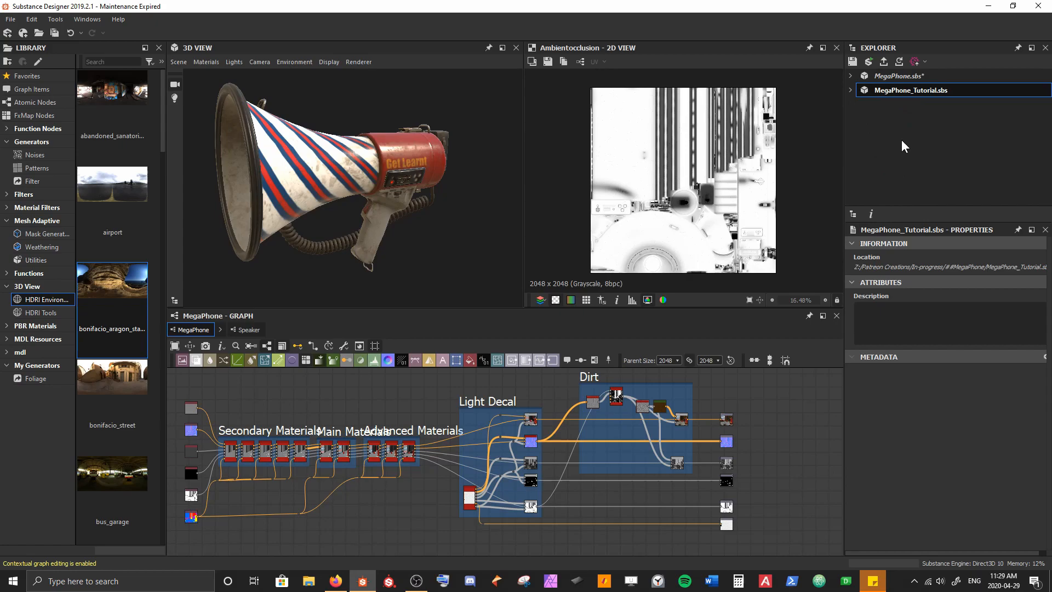
{"action": "left_click", "coordinate": [869, 62]}
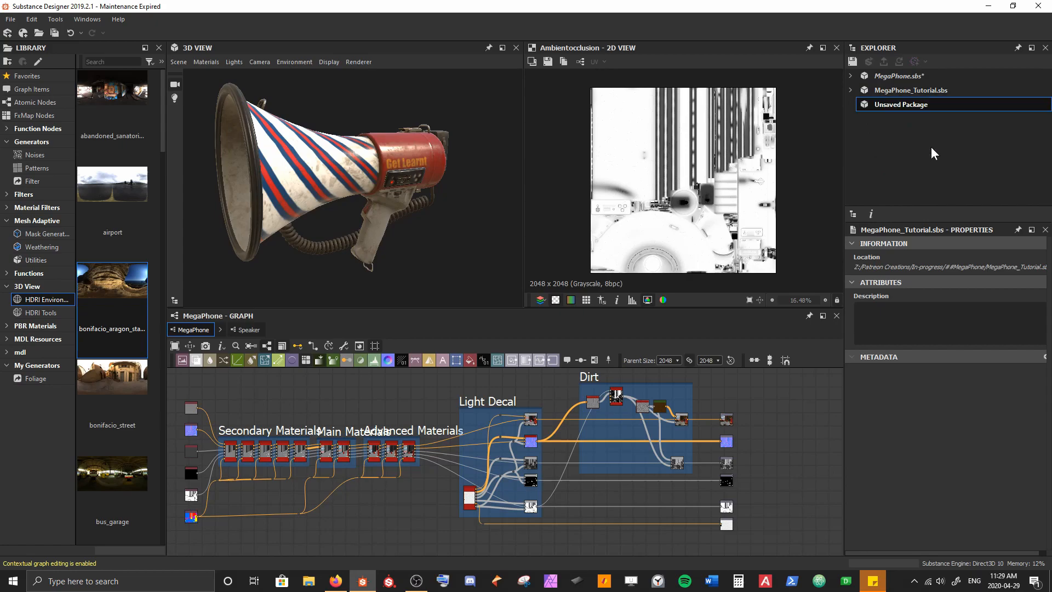
{"action": "left_click", "coordinate": [850, 90]}
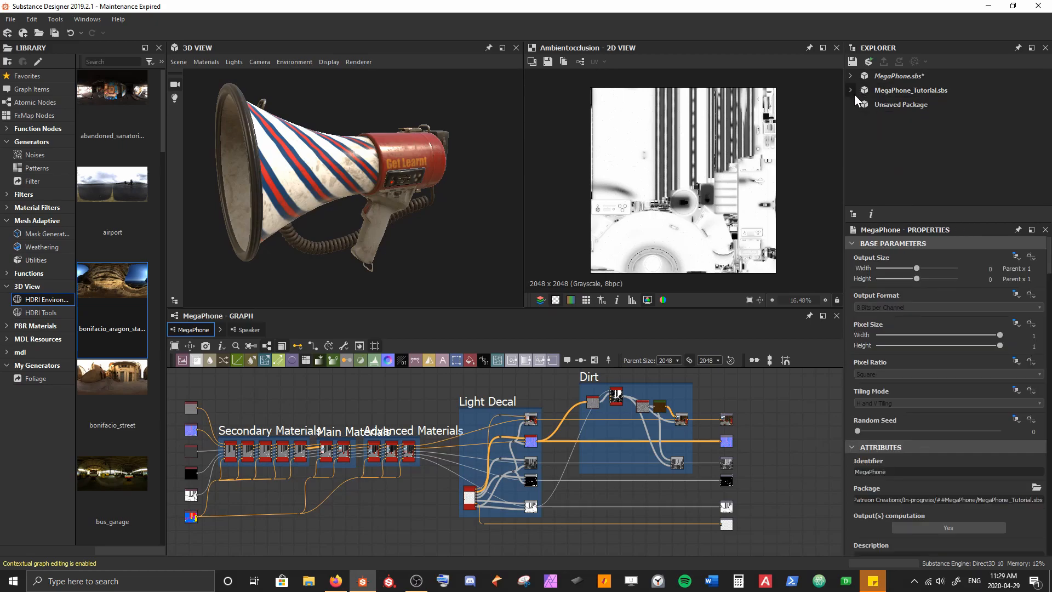
{"action": "left_click", "coordinate": [901, 104]}
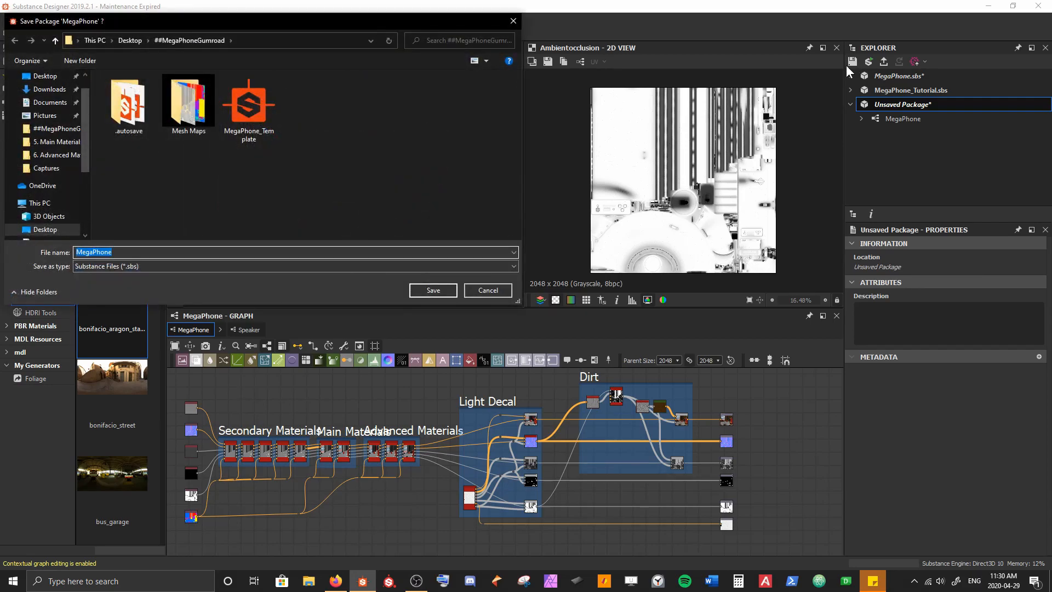
Step: Save the new package as MegaPhone_Output.sbs in the ##MegaPhoneGumroad folder
{"action": "left_click", "coordinate": [335, 206]}
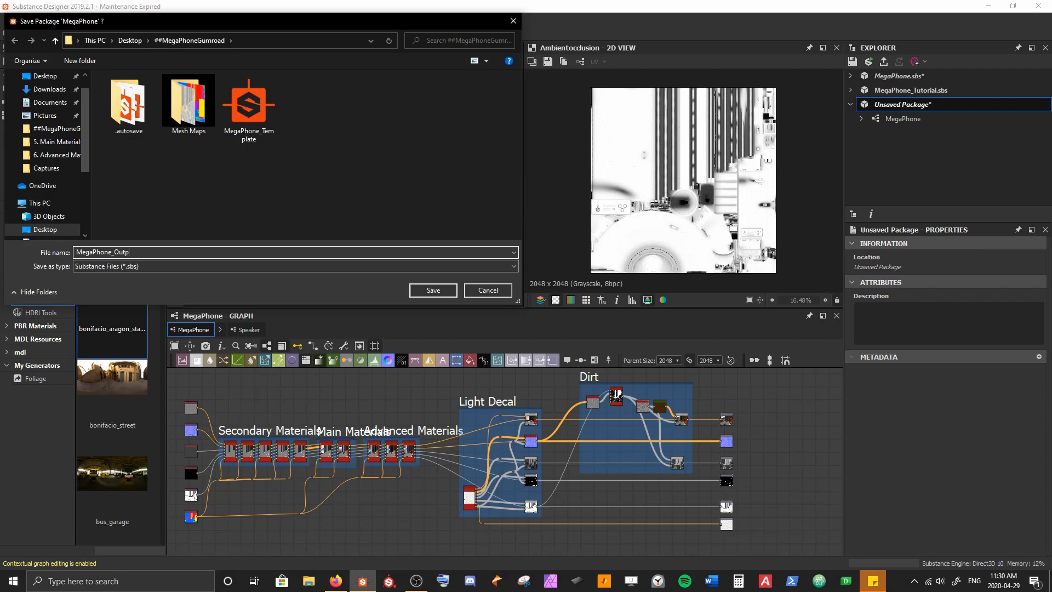
{"action": "type", "text": "ut"}
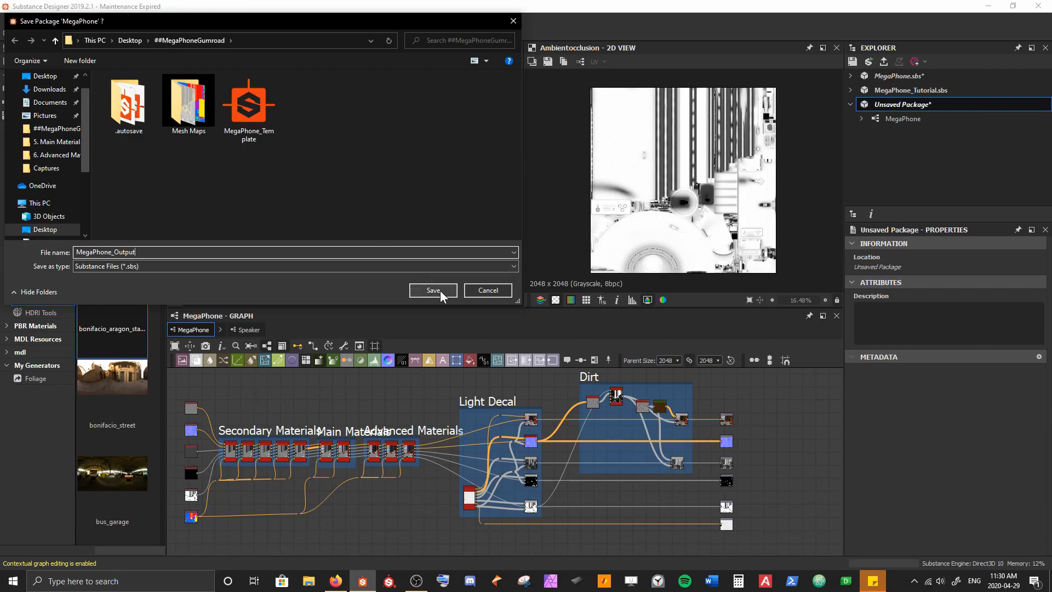
{"action": "left_click", "coordinate": [432, 289]}
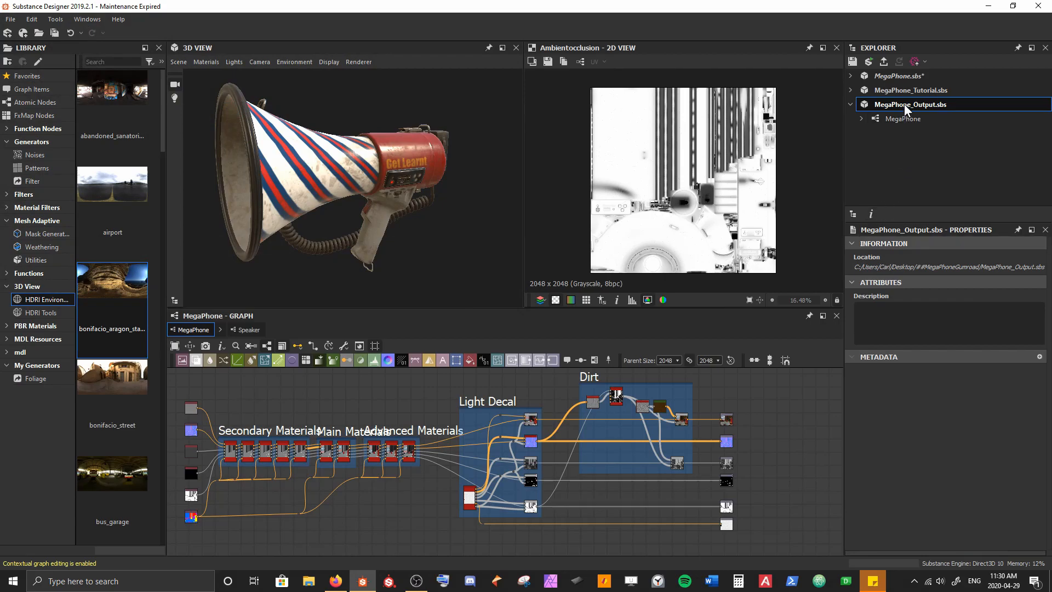
Step: Publish MegaPhone_Output as an .sbsar archive in the ##MegaPhoneGumroad folder
{"action": "left_click", "coordinate": [885, 61]}
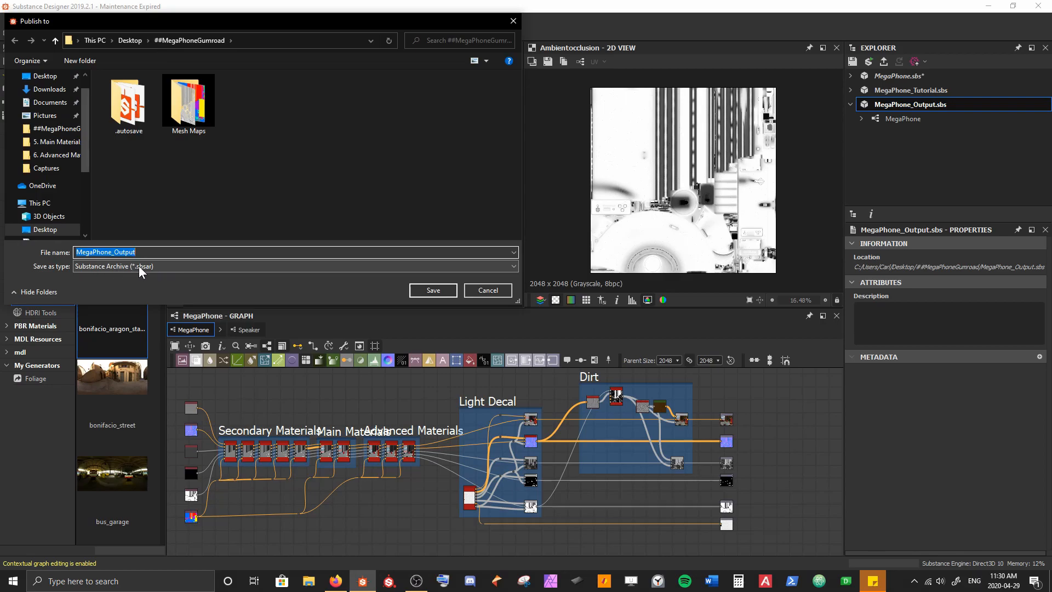
{"action": "left_click", "coordinate": [432, 289]}
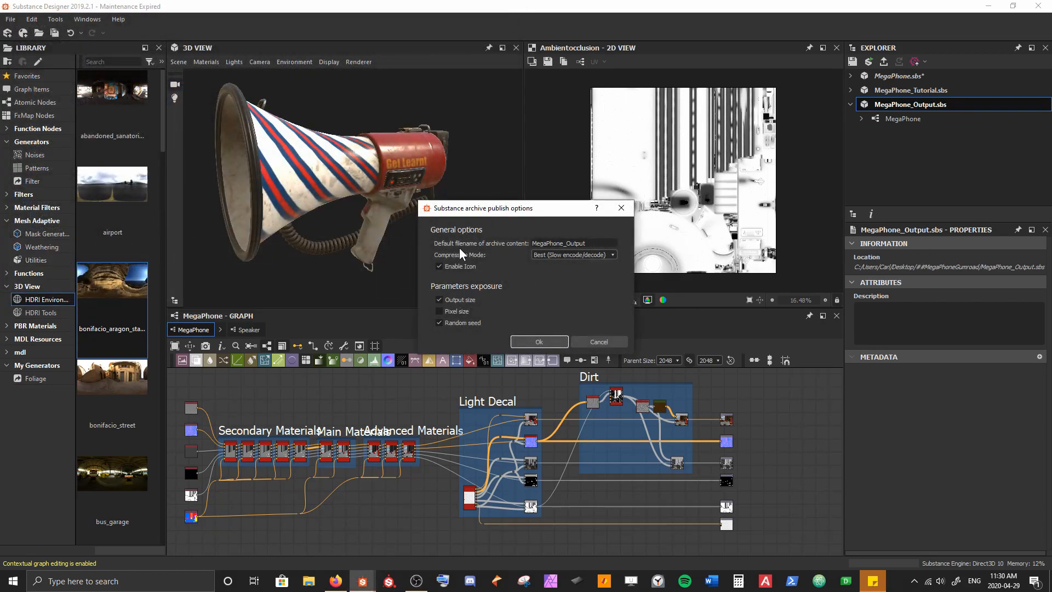
{"action": "mouse_move", "coordinate": [432, 335]}
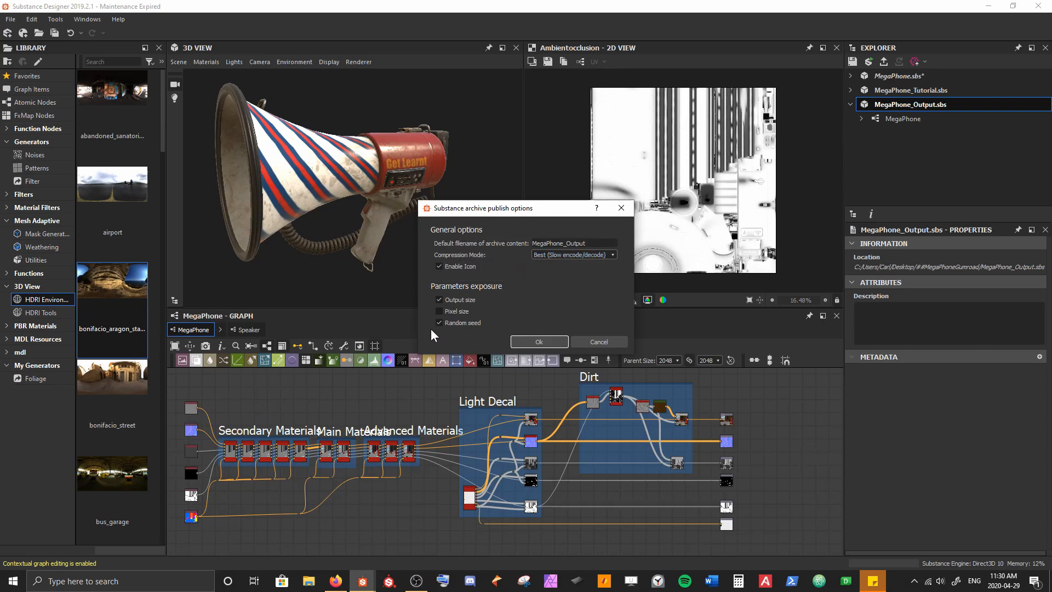
{"action": "mouse_move", "coordinate": [519, 329]}
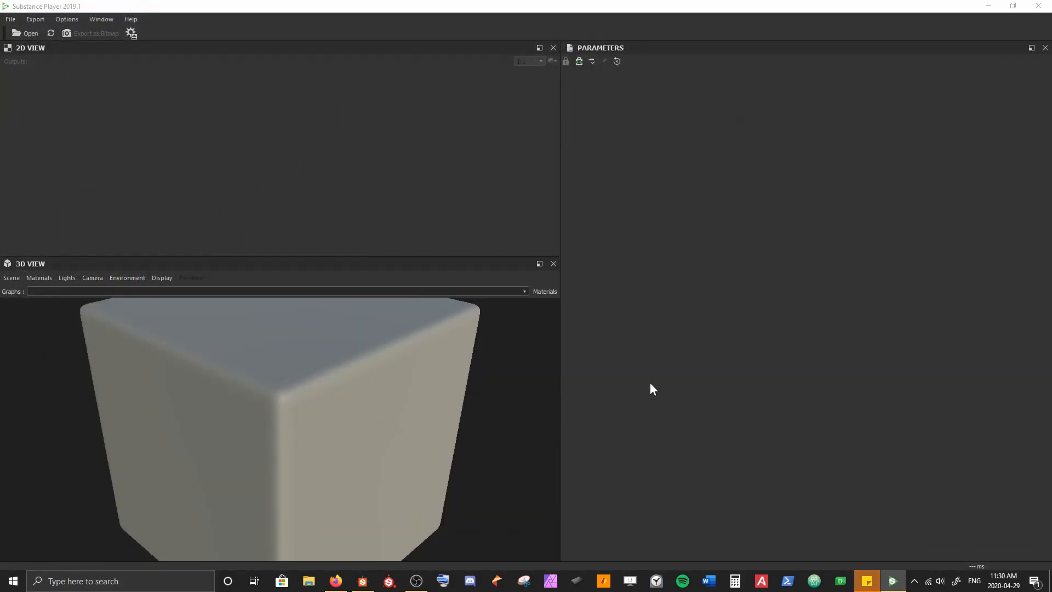
Step: Choose the published MegaPhone_Output.sbsar archive from the ##MegaPhoneGumroad folder to load in Substance Player
{"action": "left_click", "coordinate": [25, 33]}
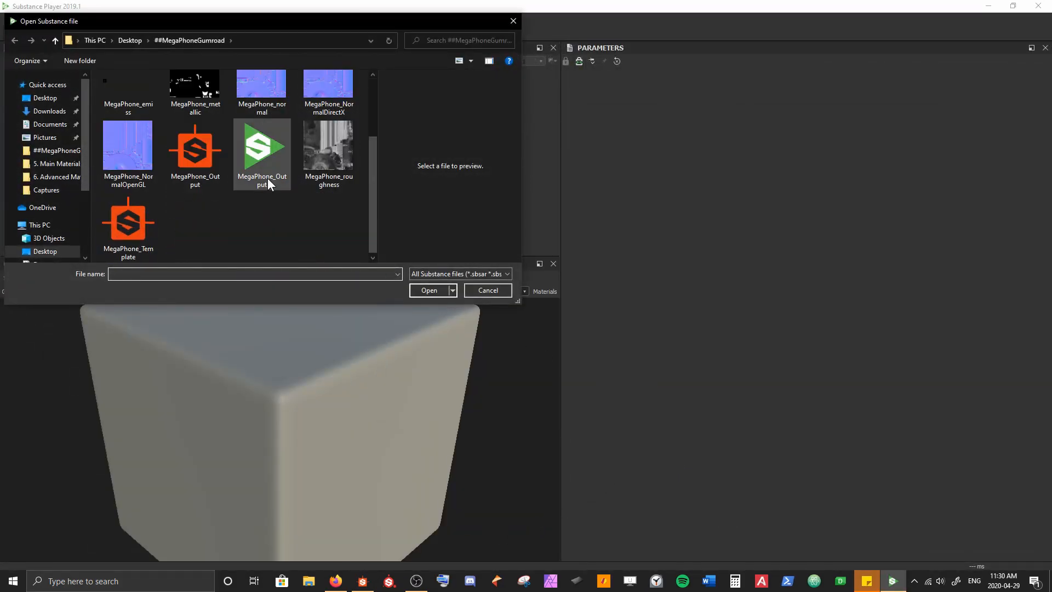
{"action": "left_click", "coordinate": [262, 144]}
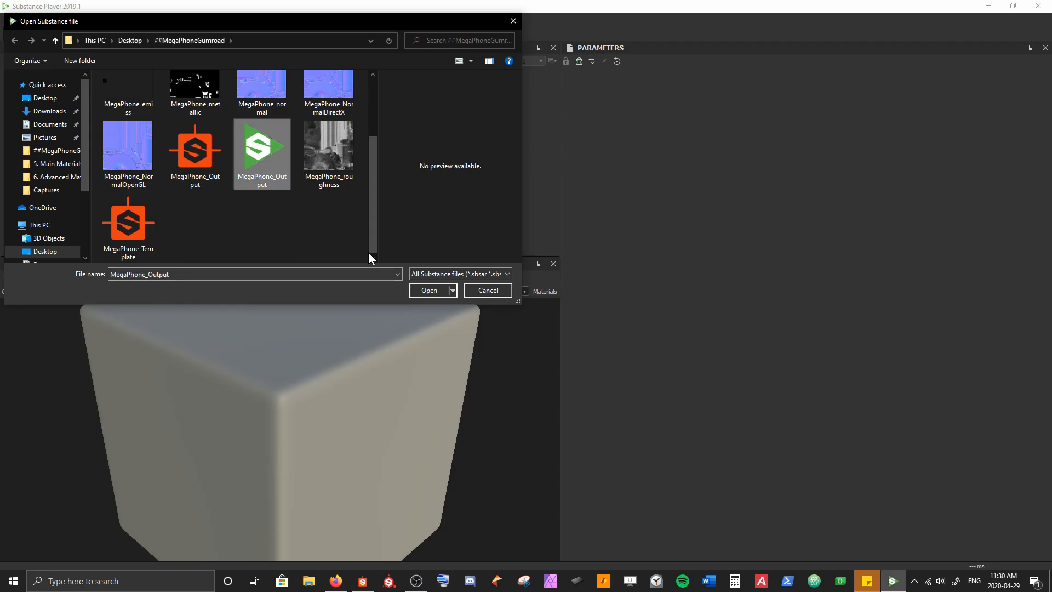